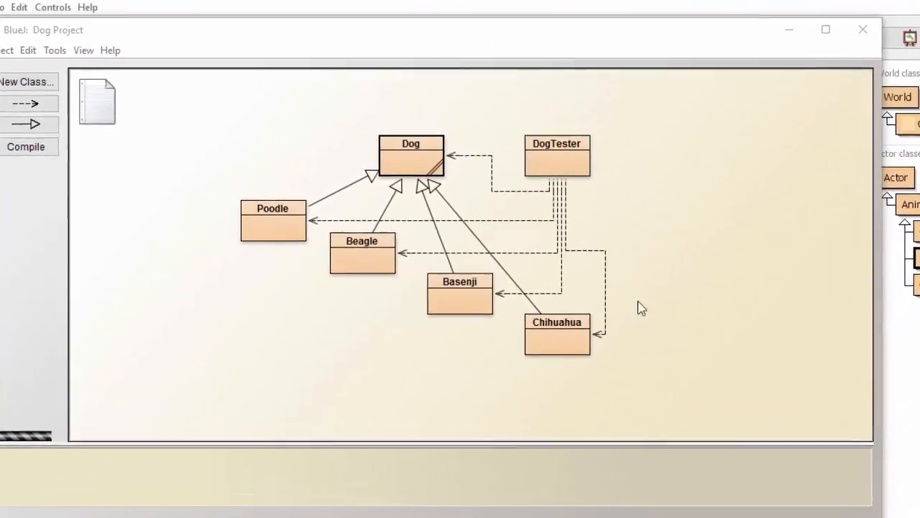
- Open the Crab class source in the editor and place the cursor below the class header
double_click(411, 155)
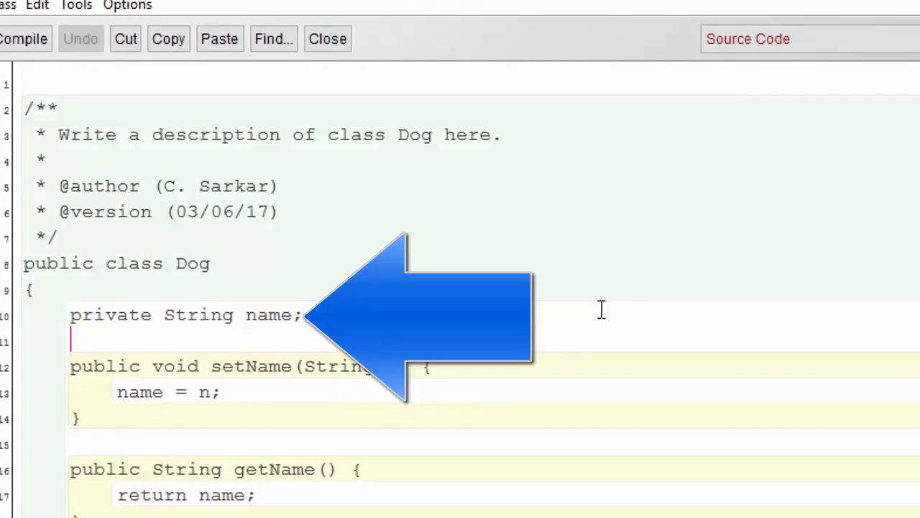
click(328, 39)
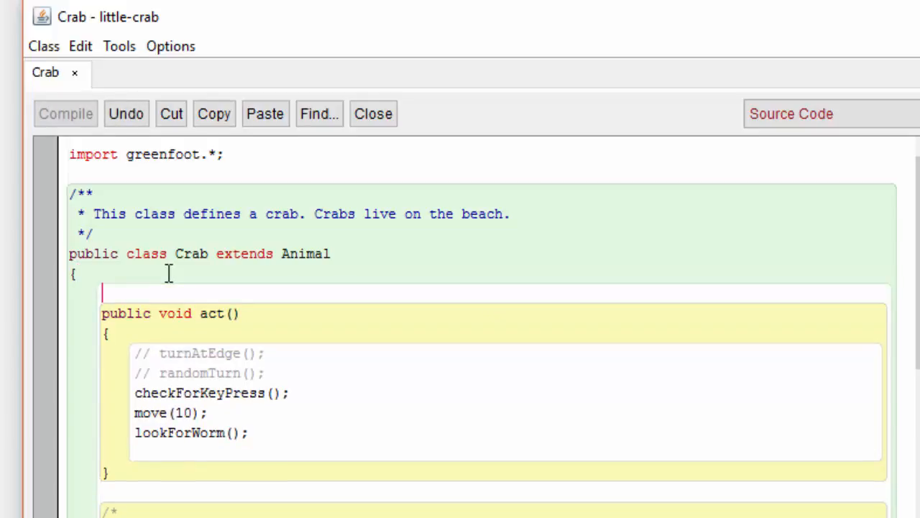
- Declare 'private int wormsEaten;' as a field above the act method
text(privat)
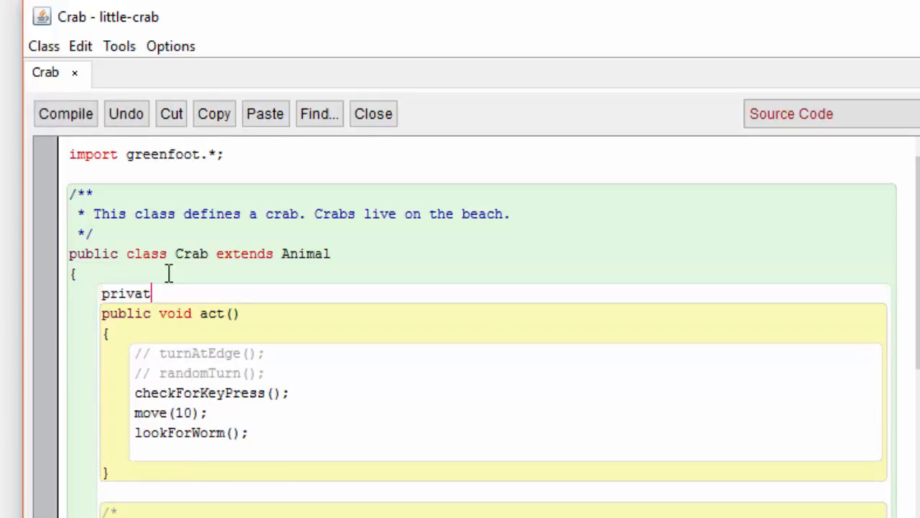
text(e int)
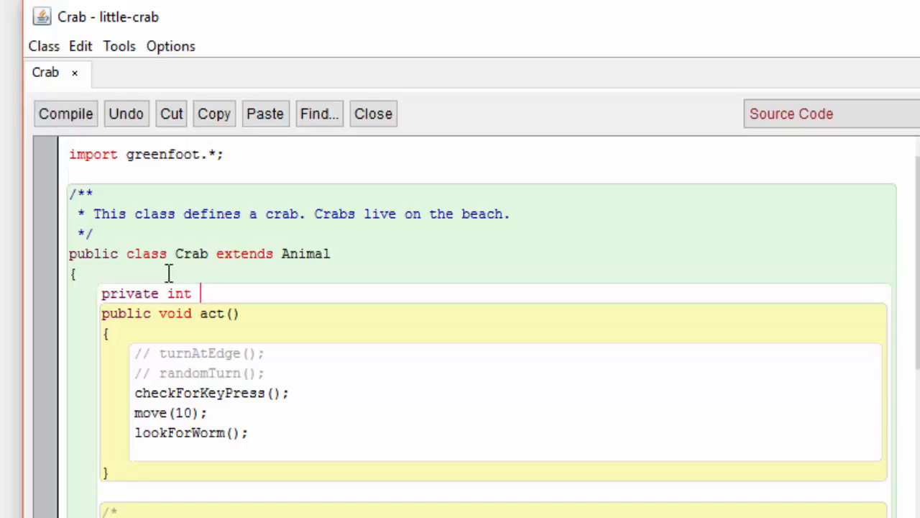
text(worms)
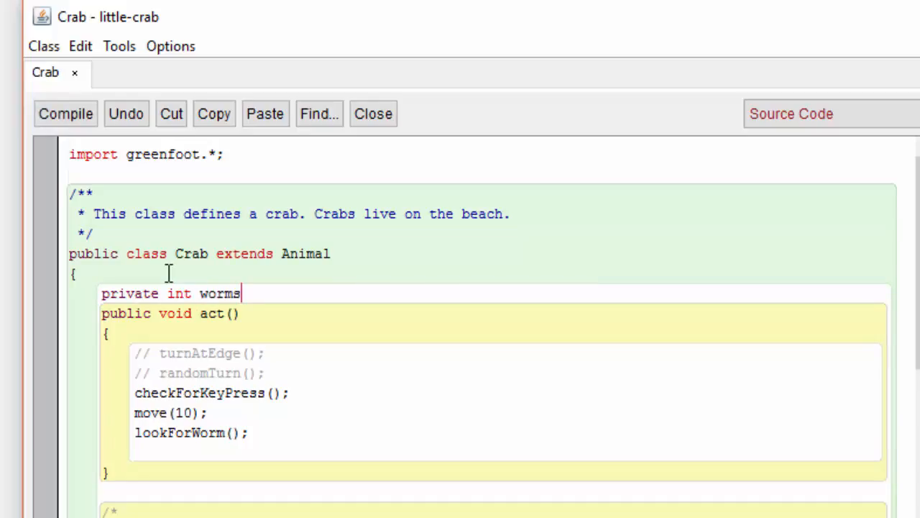
text(Eaten)
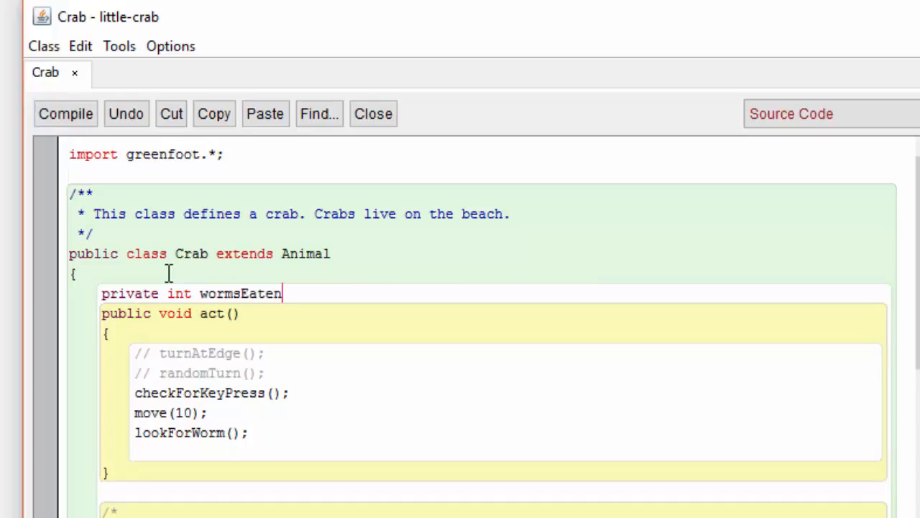
text(;)
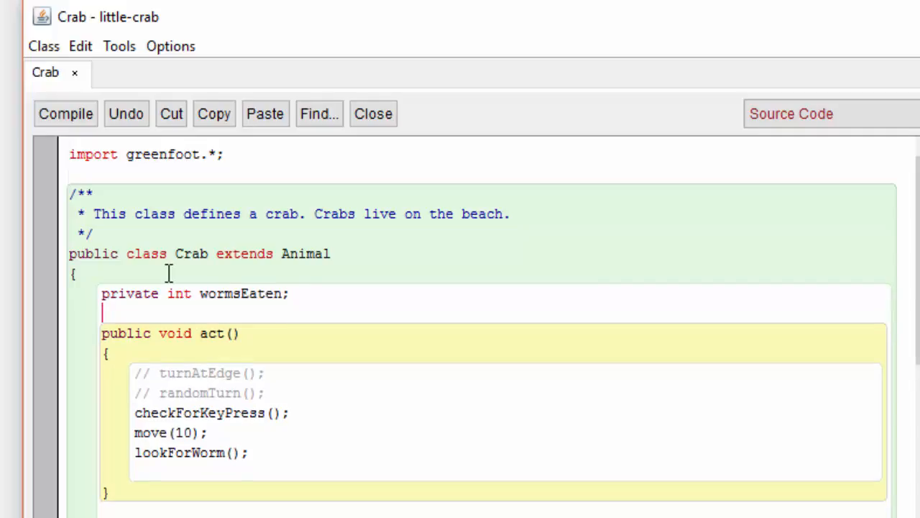
click(66, 114)
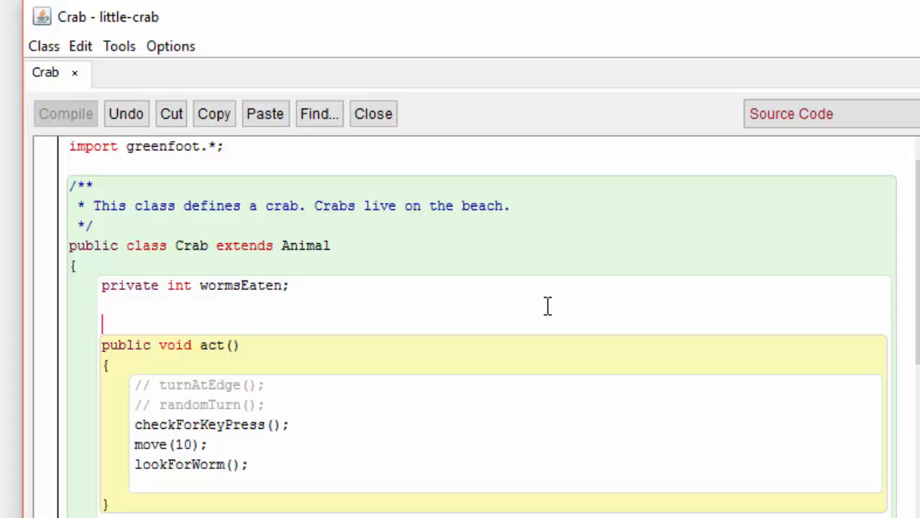
- Write a public Crab() constructor whose body sets wormsEaten = 0
text(public)
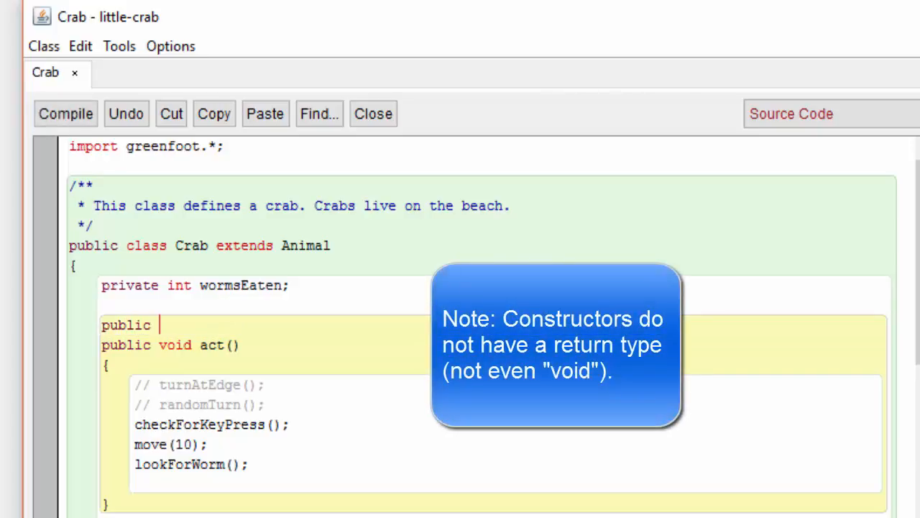
text(Crab())
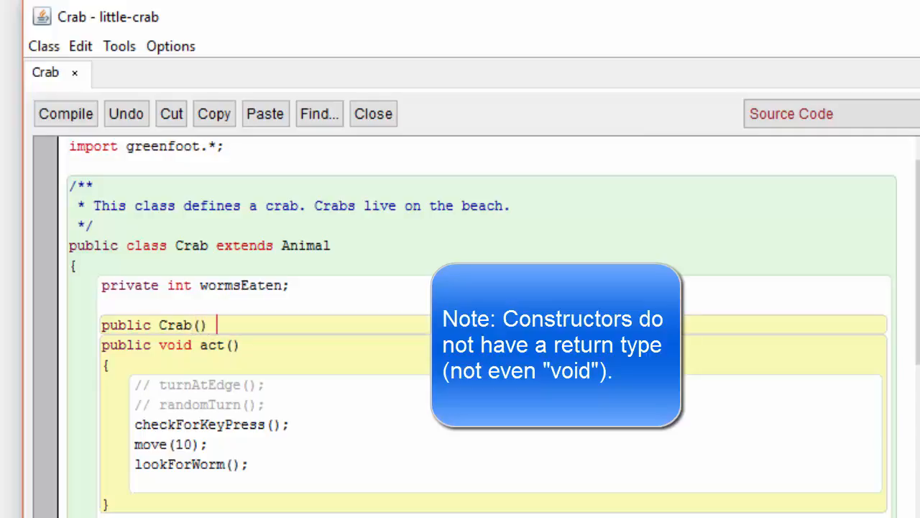
text({)
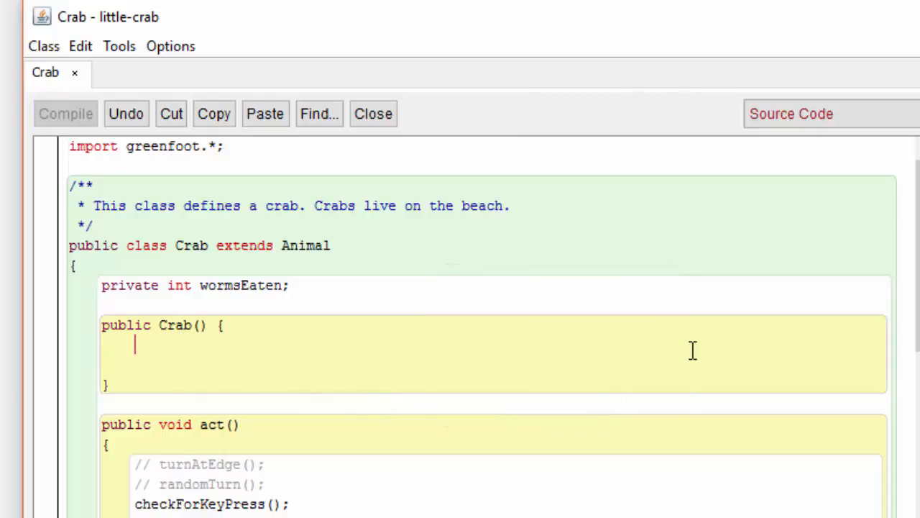
text(wormsE)
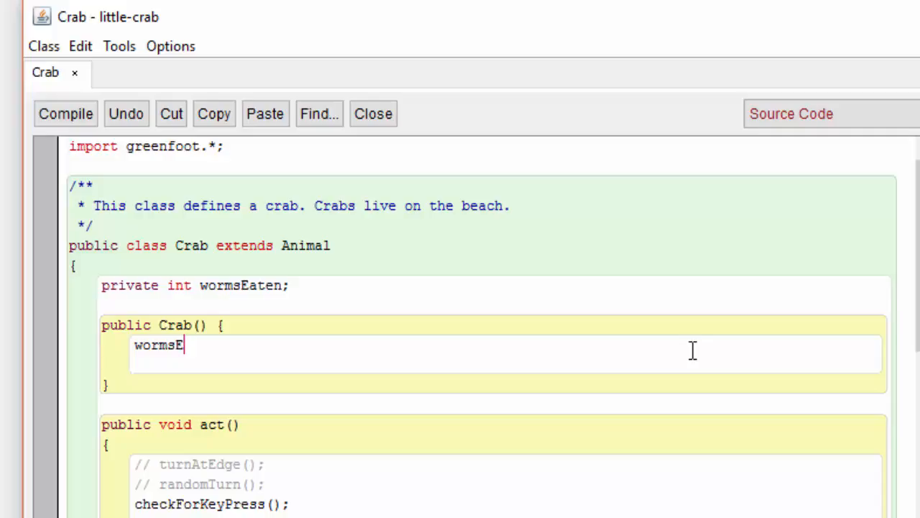
text(aten =)
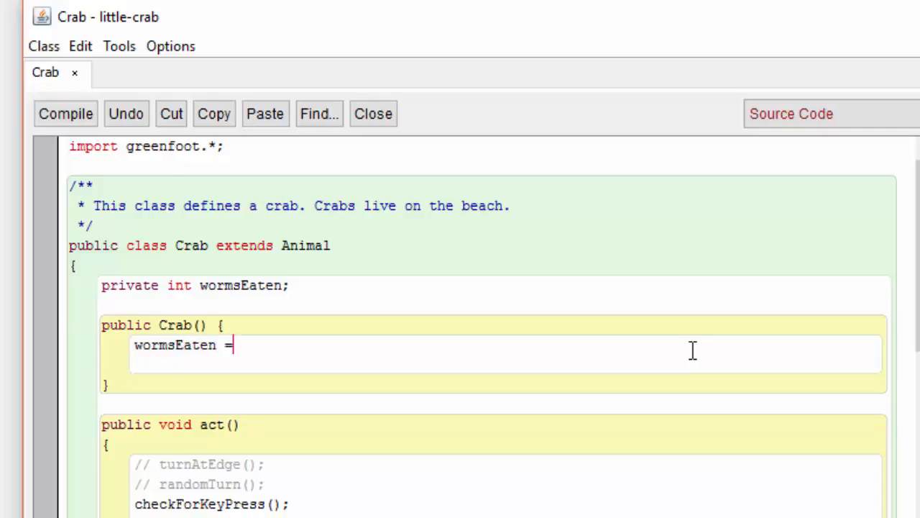
text(0;)
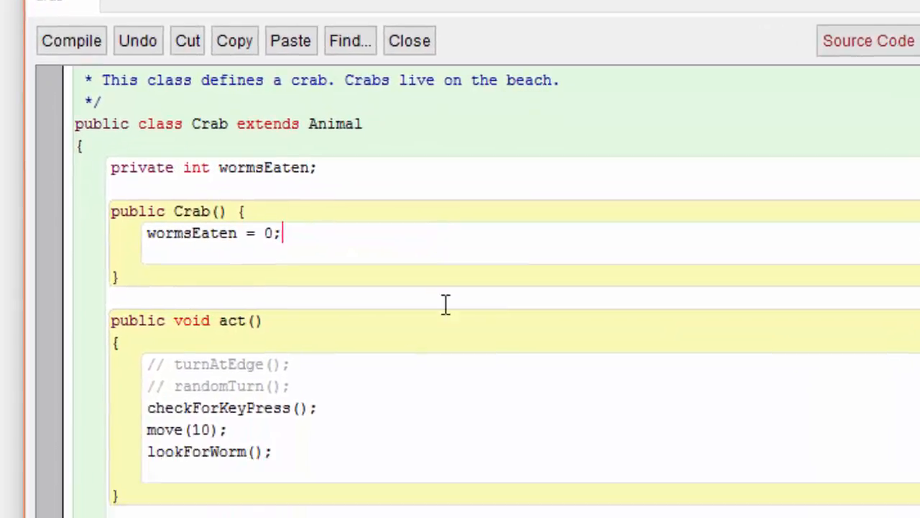
- Increment the counter with 'wormsEaten++;' after the worm is eaten in lookForWorm
scroll(down, 3)
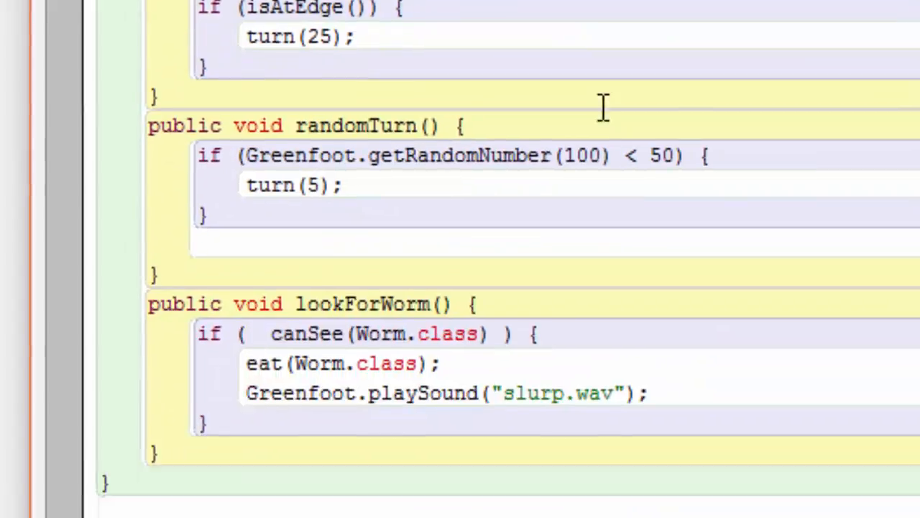
scroll(down, 3)
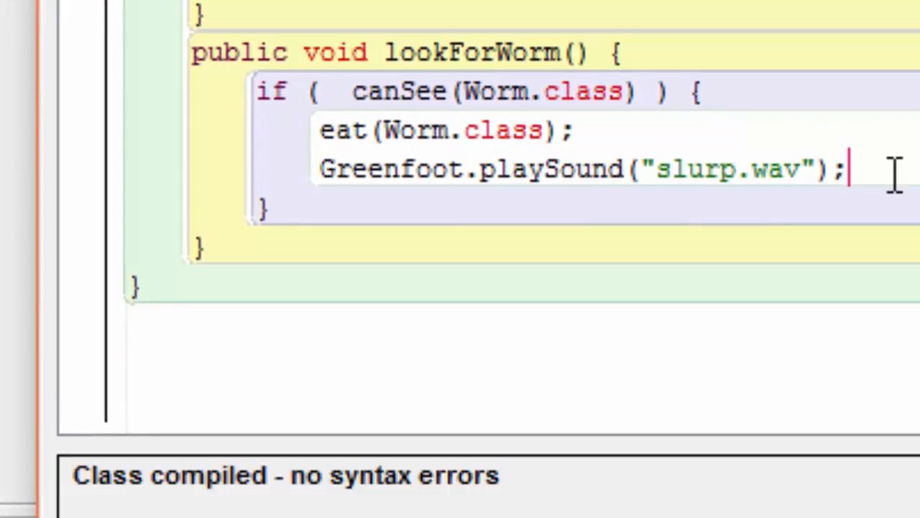
text(wormsEa)
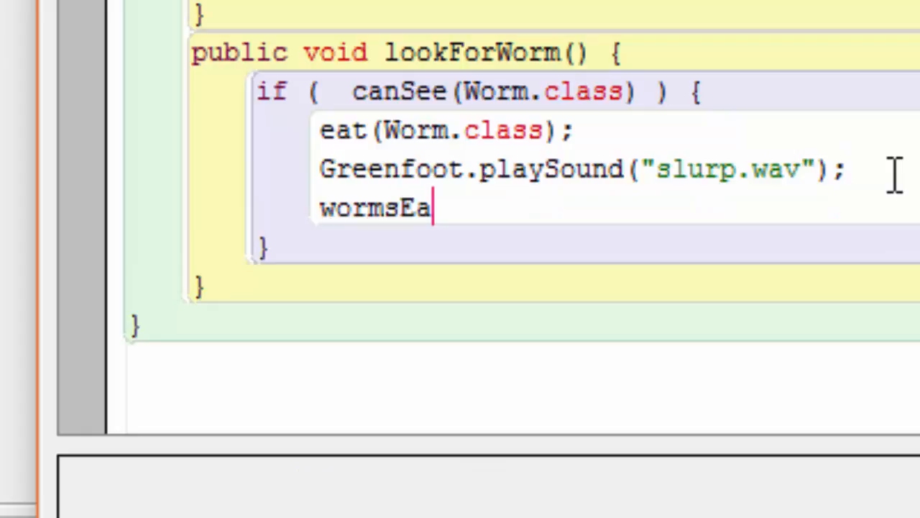
text(ten)
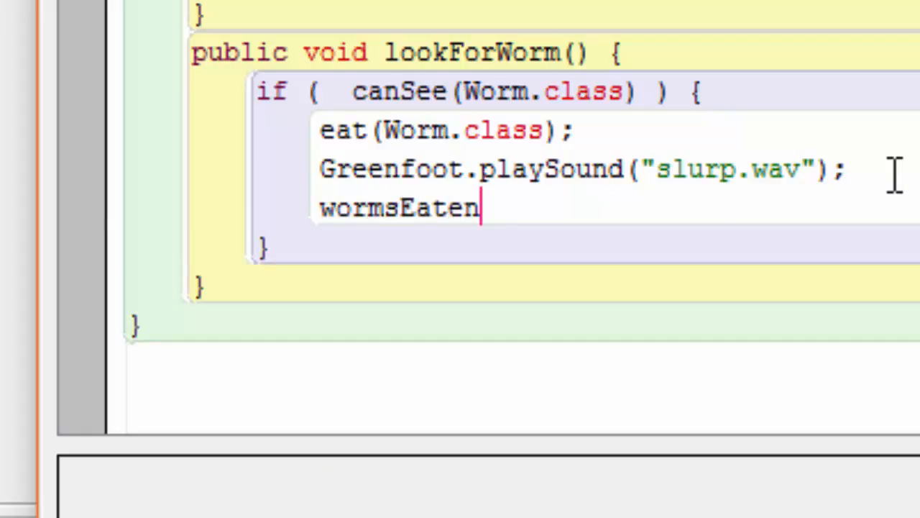
text(++;)
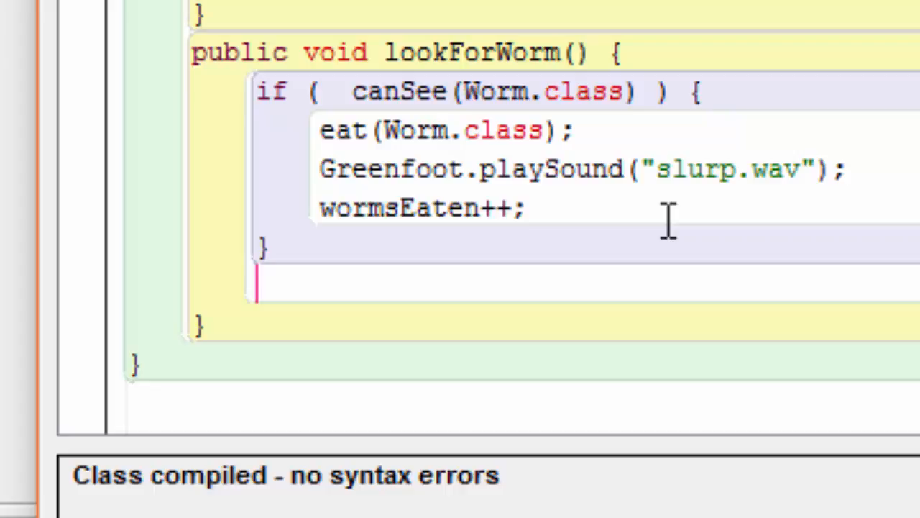
- Add 'if (wormsEaten == MAXWORMS) { Greenfoot.stop(); }' to end the game at the limit
text(if (w)
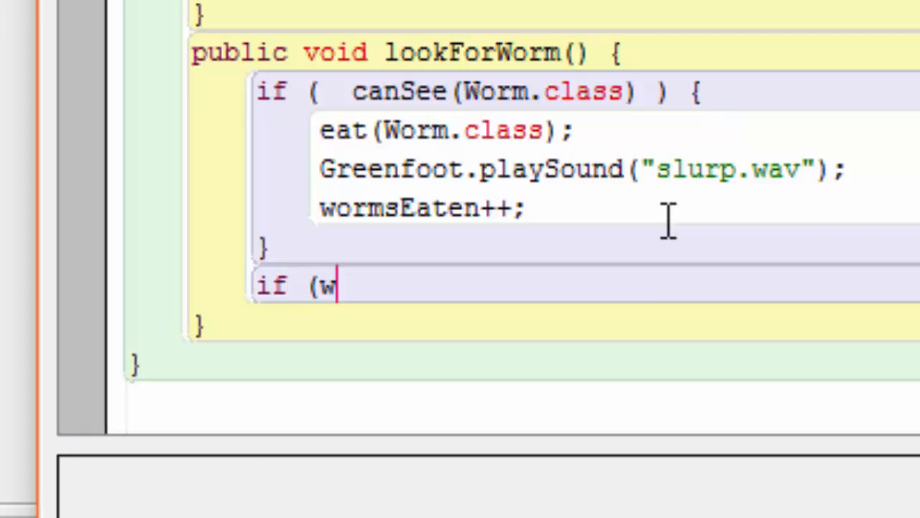
text(ormsEaten == MA)
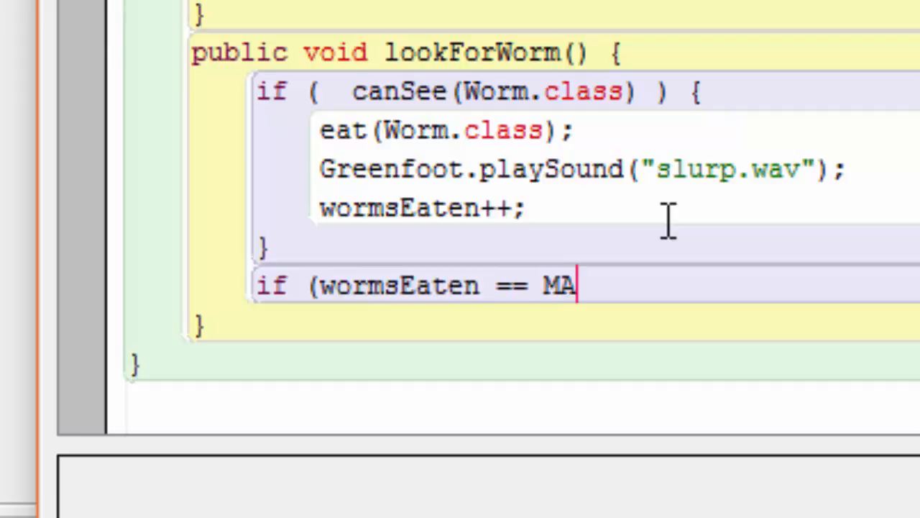
text(XWORMS) {)
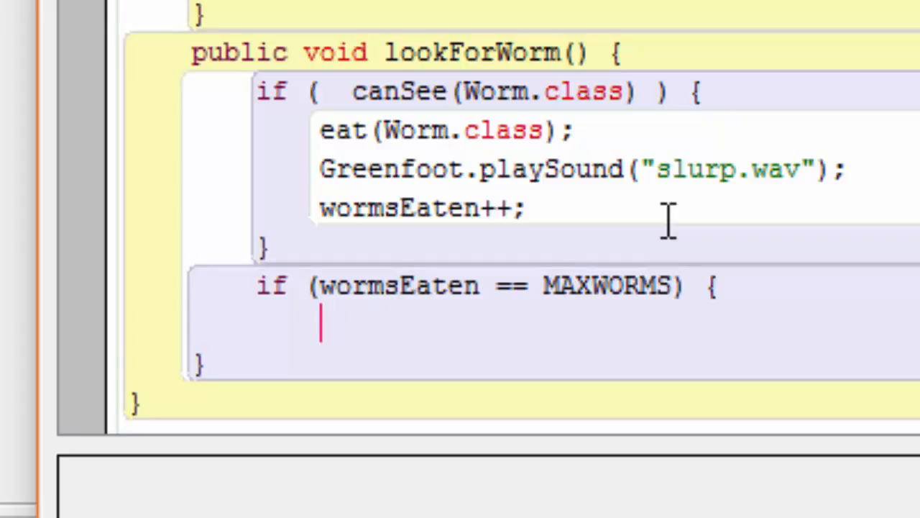
text(Greenfoot.)
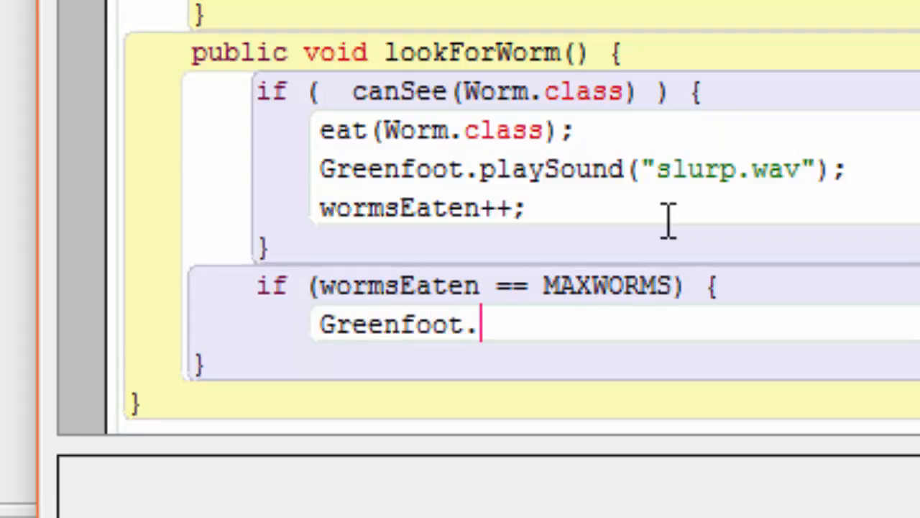
text(stop();)
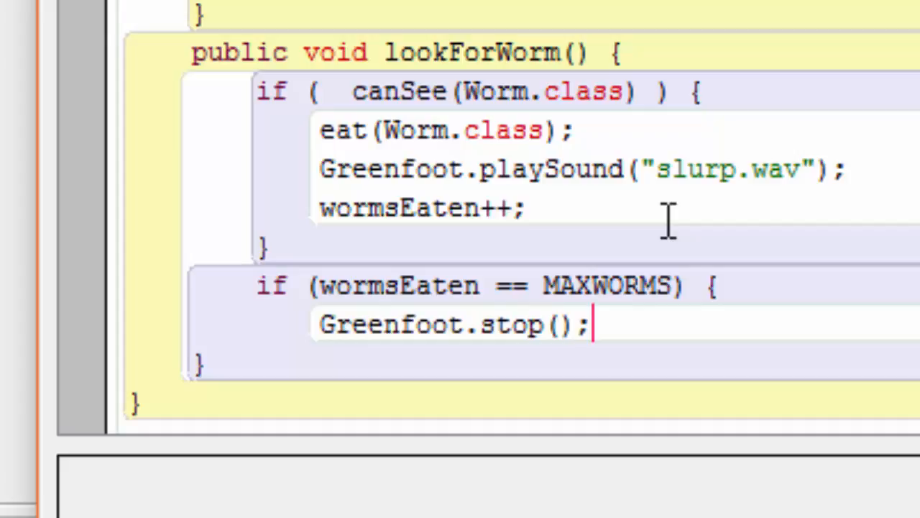
key(enter)
text(})
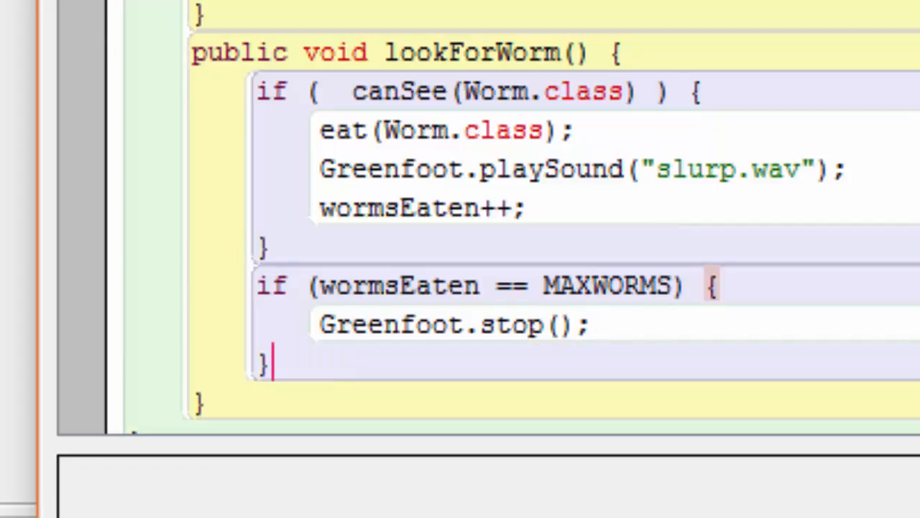
- Compile the Crab class to check the new counter code for errors
click(673, 285)
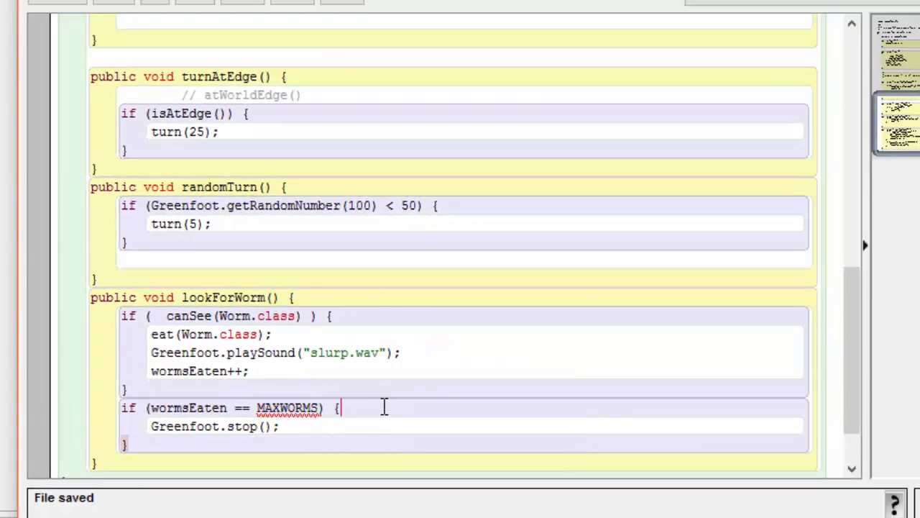
mouse_move(459, 382)
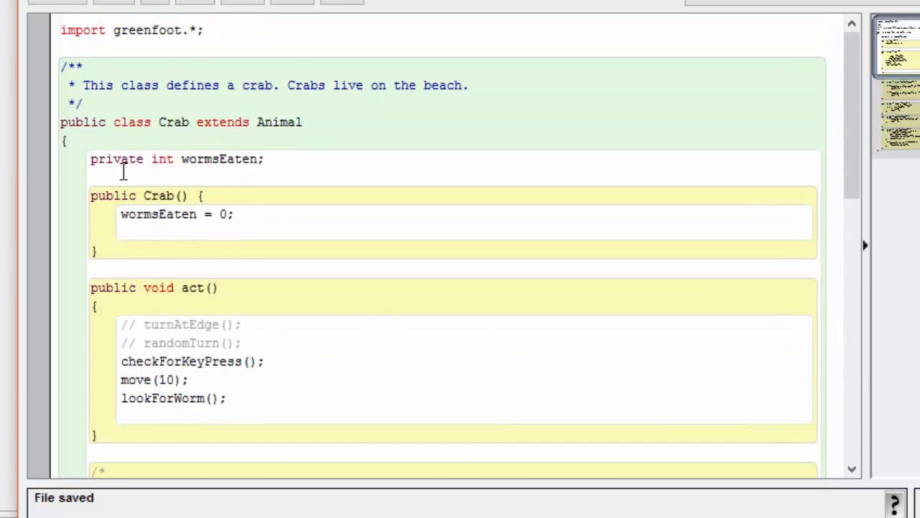
mouse_move(271, 173)
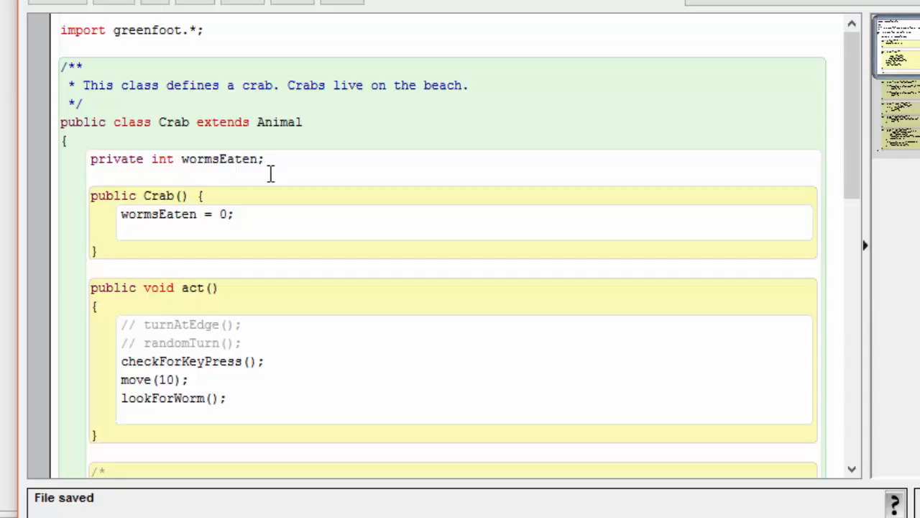
mouse_move(276, 158)
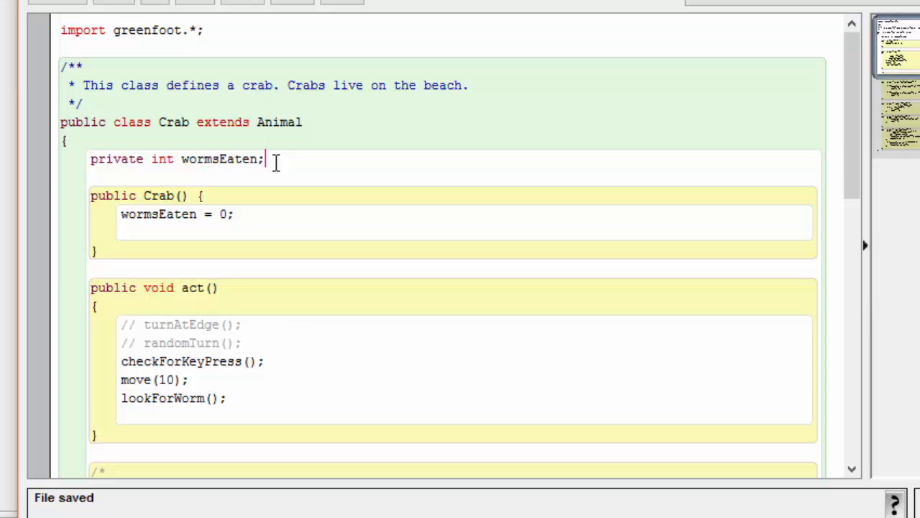
- Declare 'public static final int MAXWORMS = 4;' under the wormsEaten field
text(public static f)
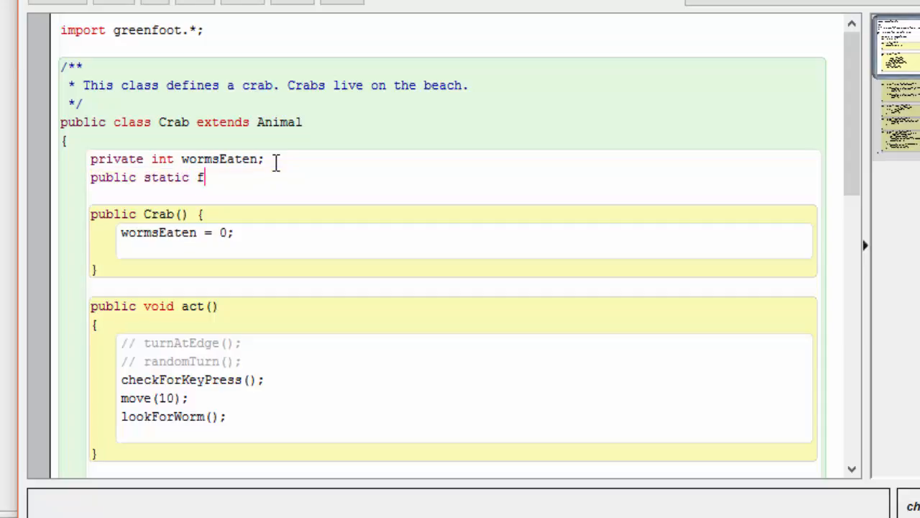
text(inal)
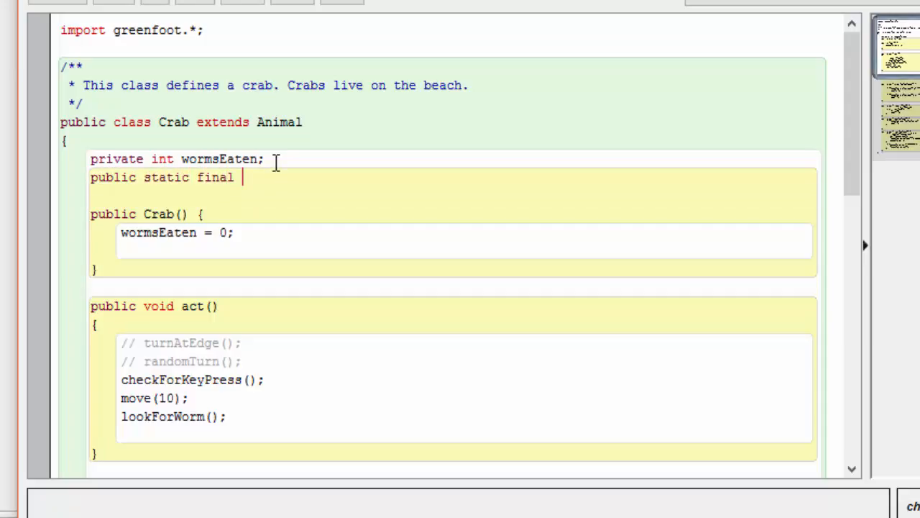
text(int MAX)
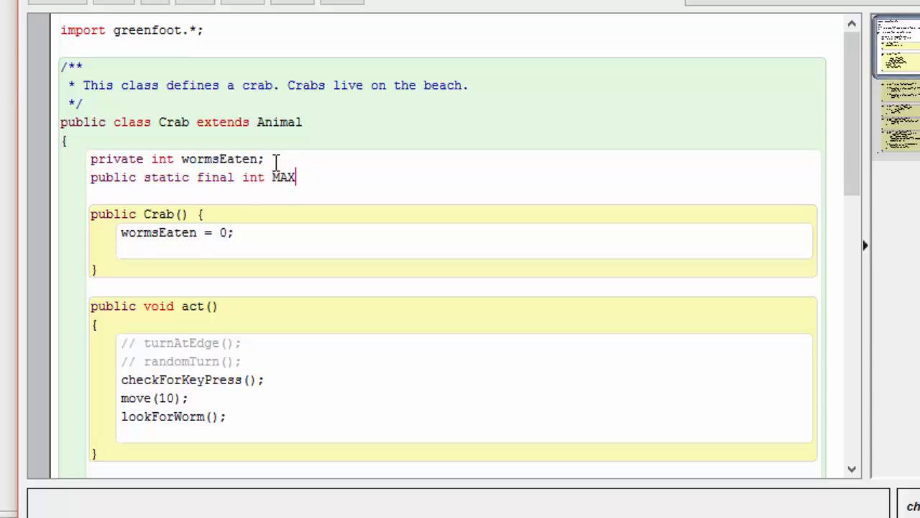
text(WORMS =)
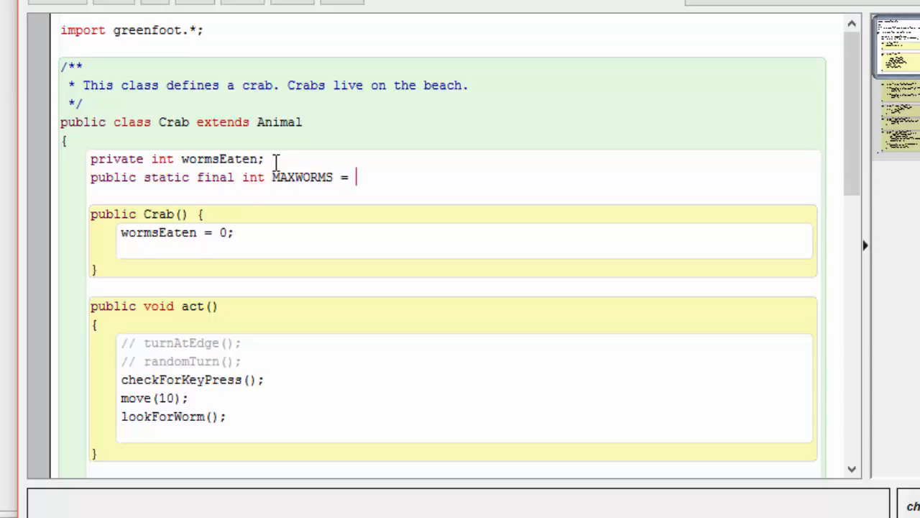
text(4;)
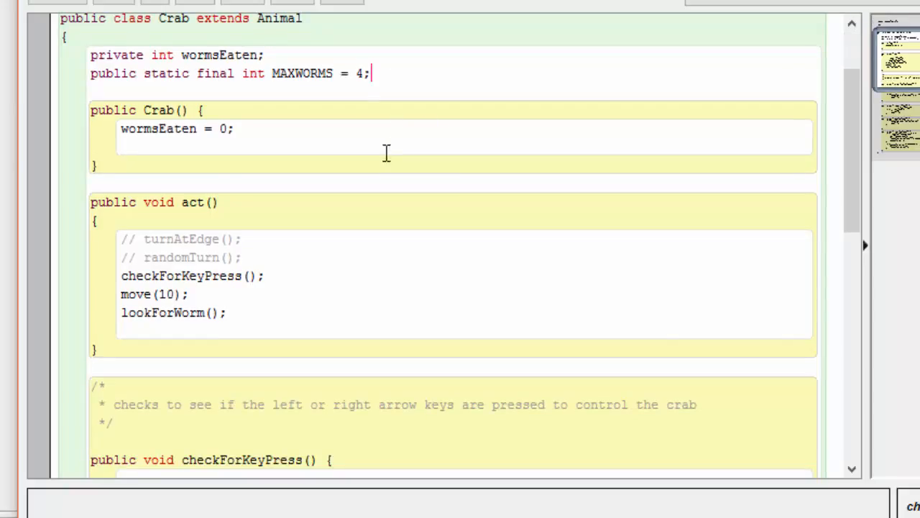
scroll(down, 3)
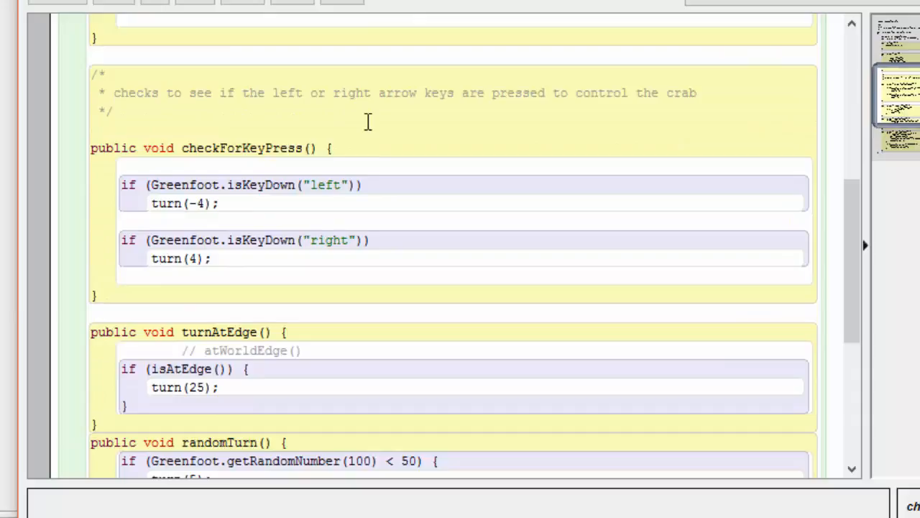
scroll(down, 3)
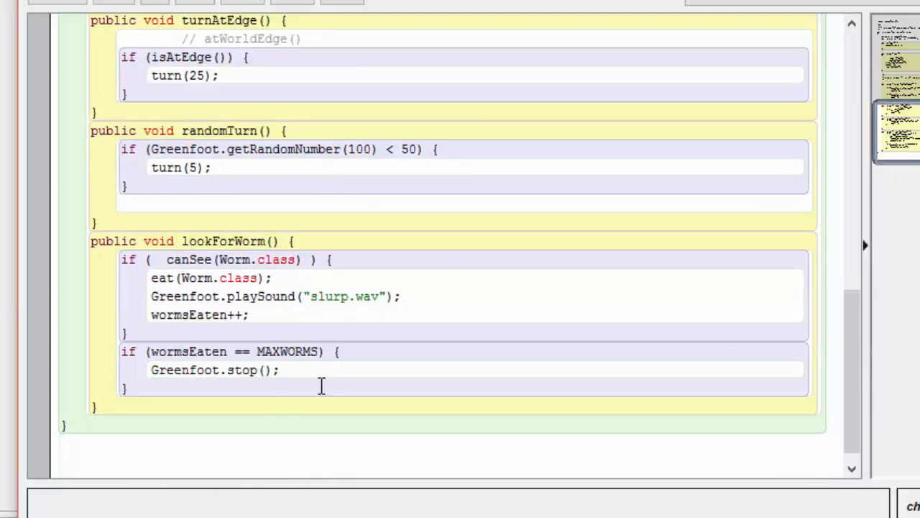
scroll(up, 3)
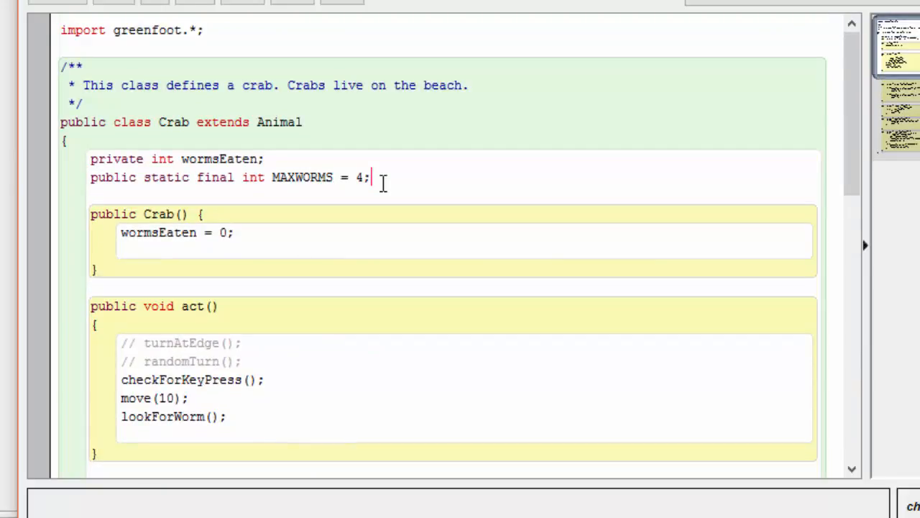
mouse_move(411, 199)
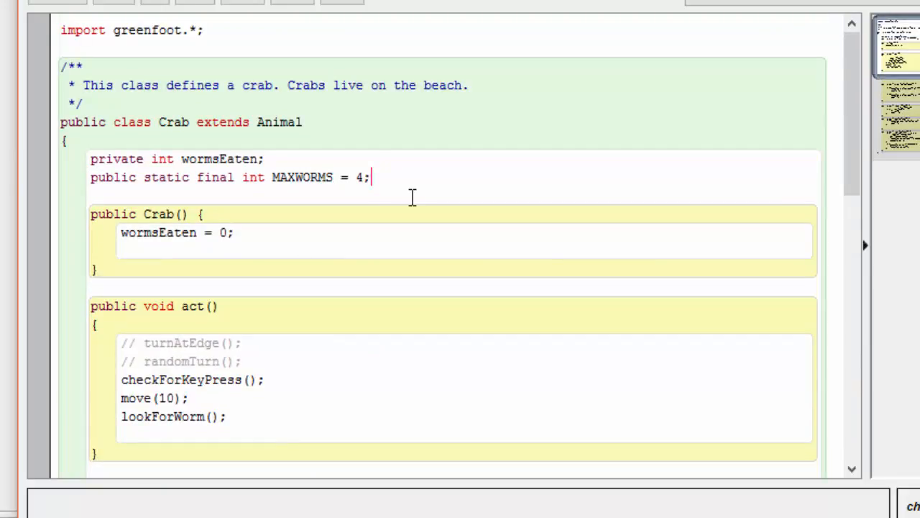
mouse_move(322, 385)
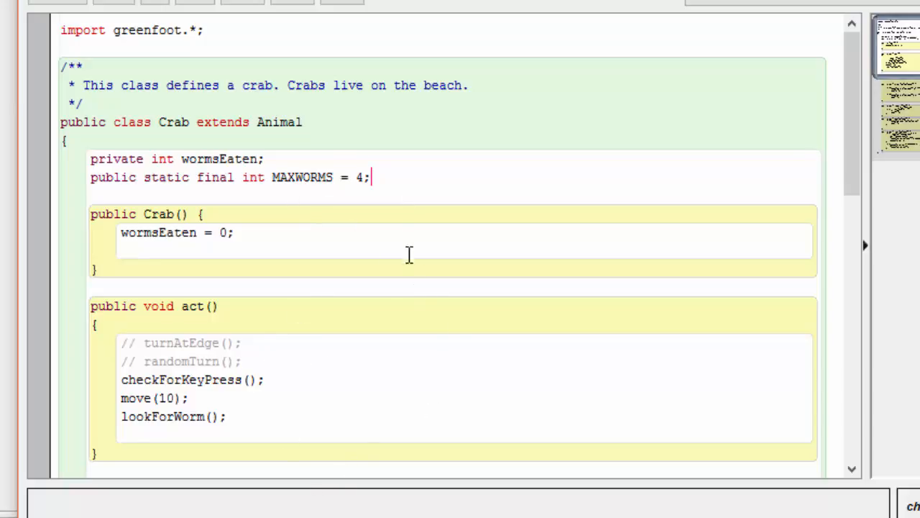
mouse_move(387, 250)
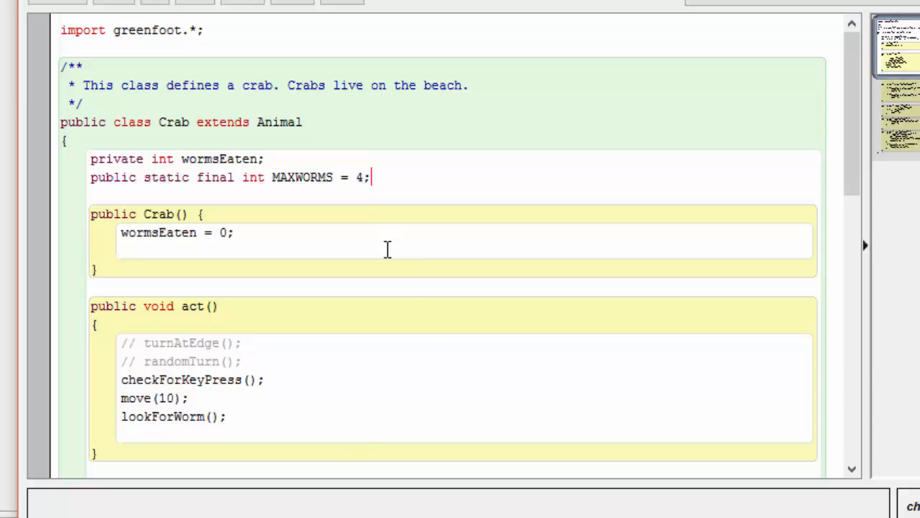
scroll(down, 3)
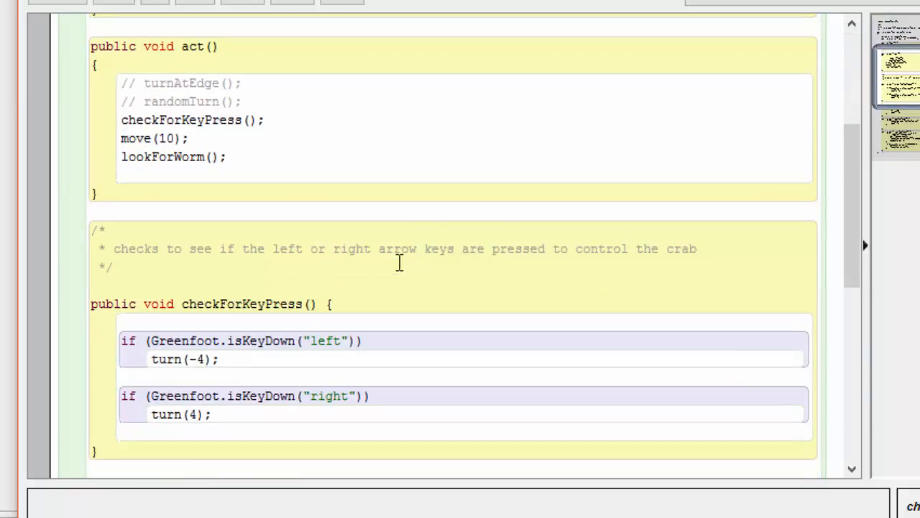
scroll(down, 3)
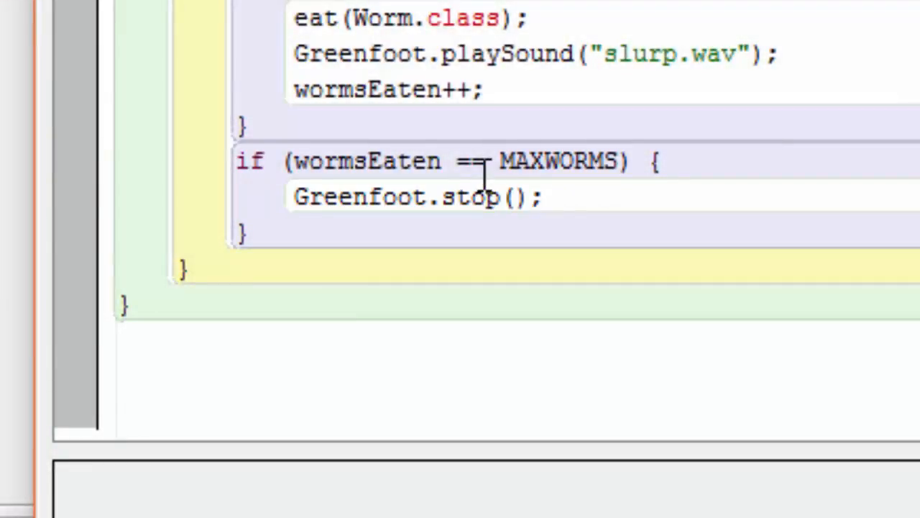
mouse_move(590, 161)
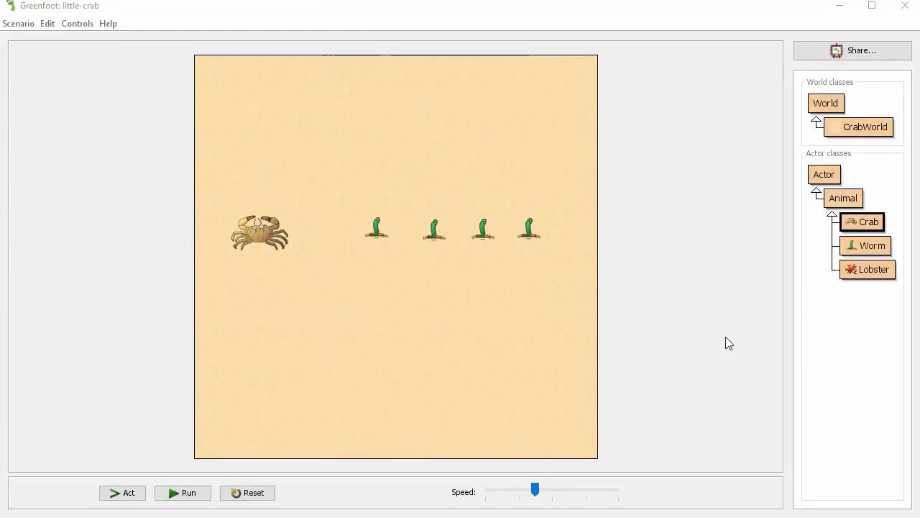
mouse_move(665, 397)
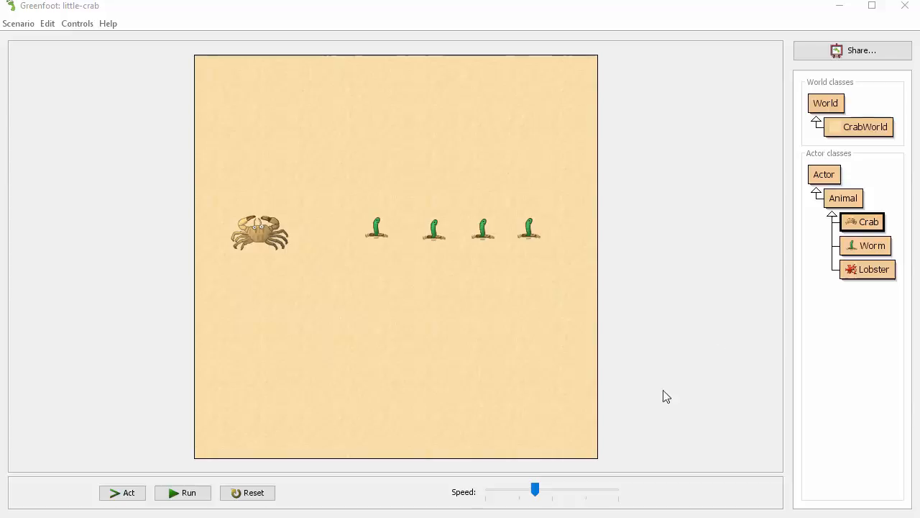
- Run the little-crab scenario, pause it, and resume so the crab eats worms
click(182, 492)
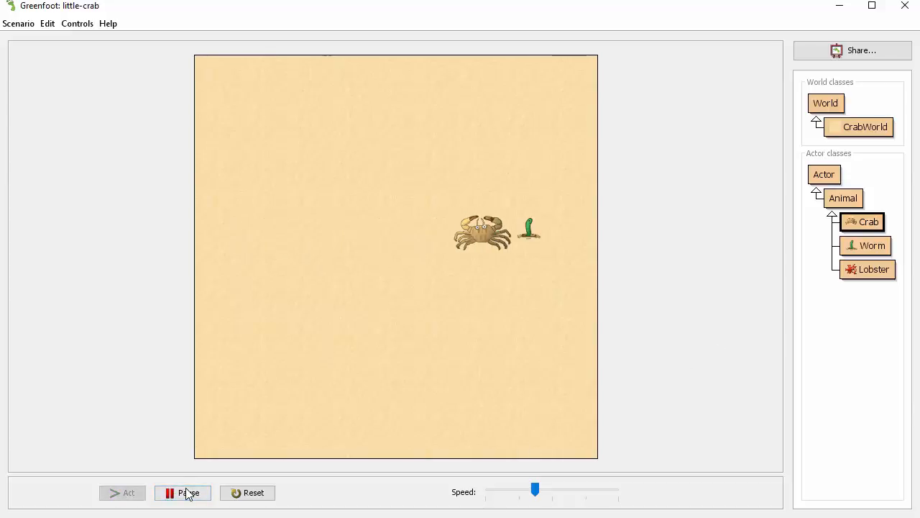
click(183, 492)
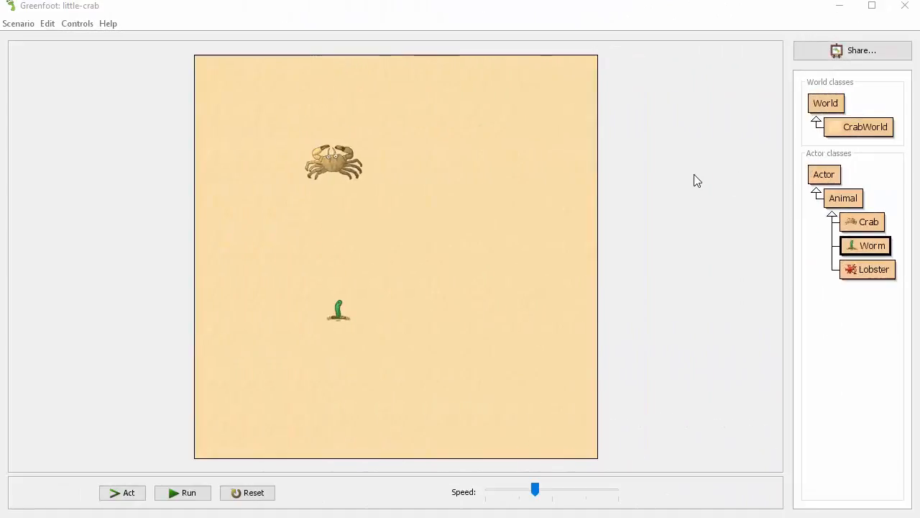
mouse_move(233, 510)
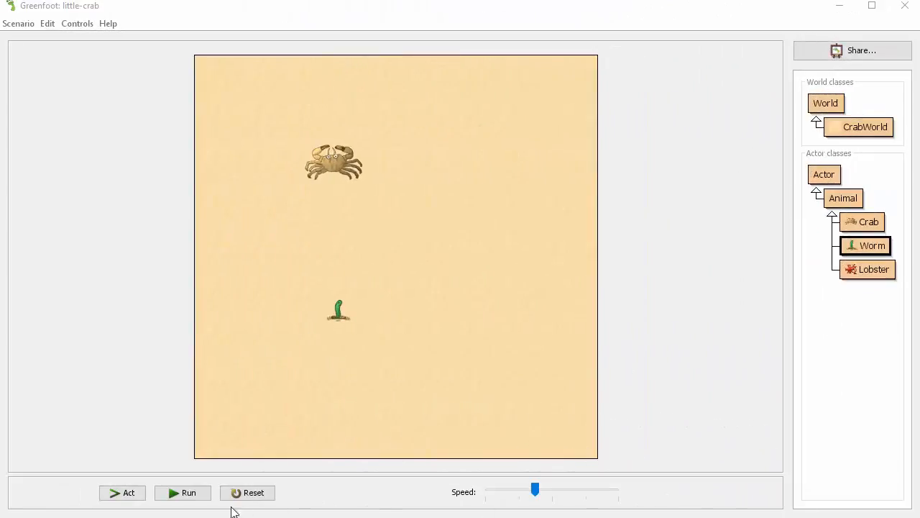
click(189, 492)
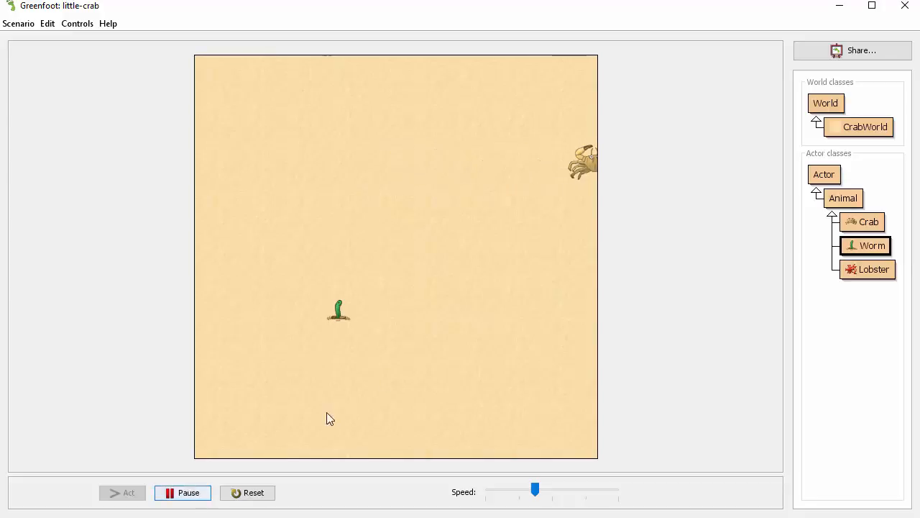
mouse_move(366, 415)
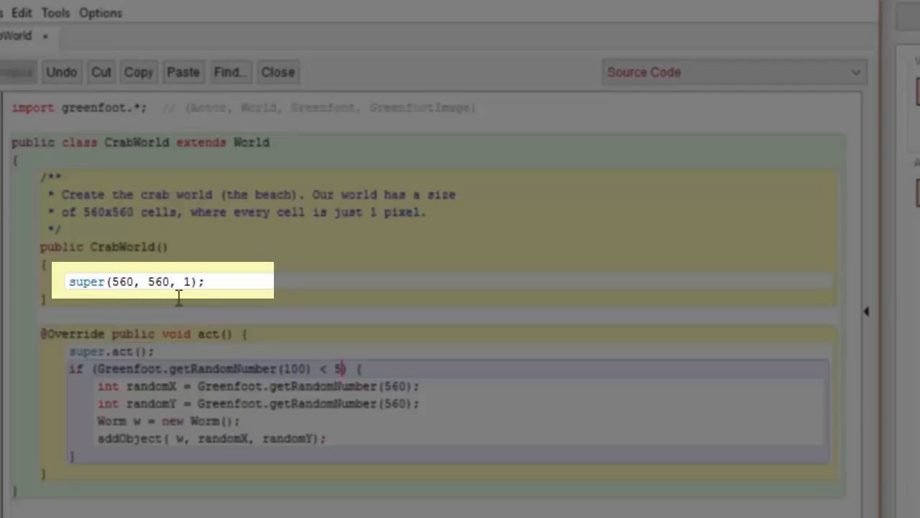
mouse_move(179, 298)
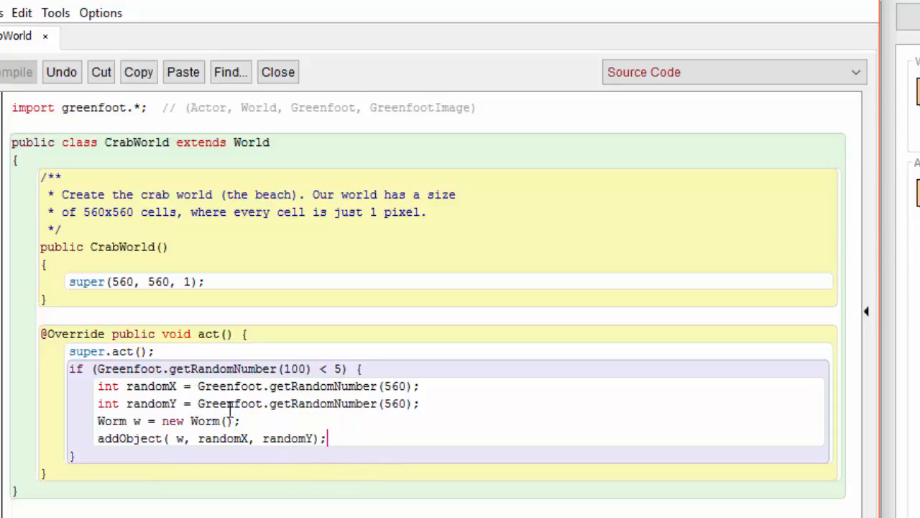
mouse_move(193, 423)
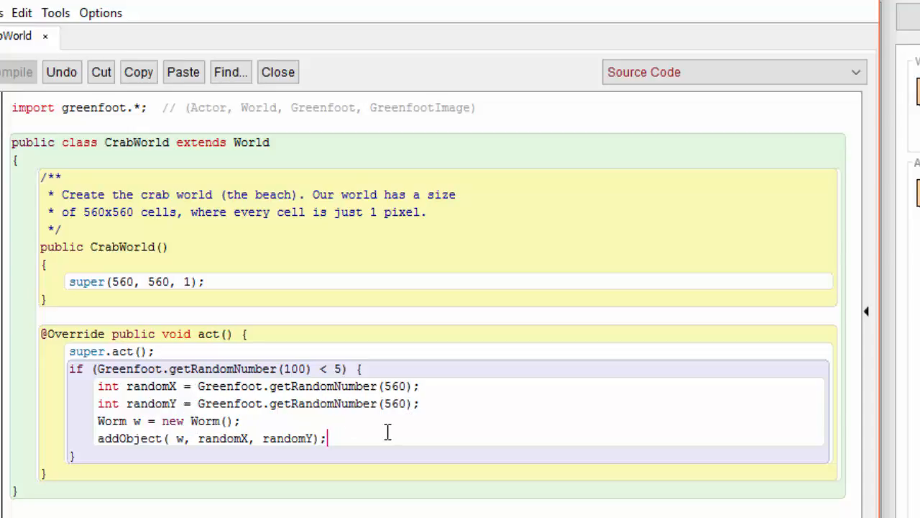
mouse_move(185, 476)
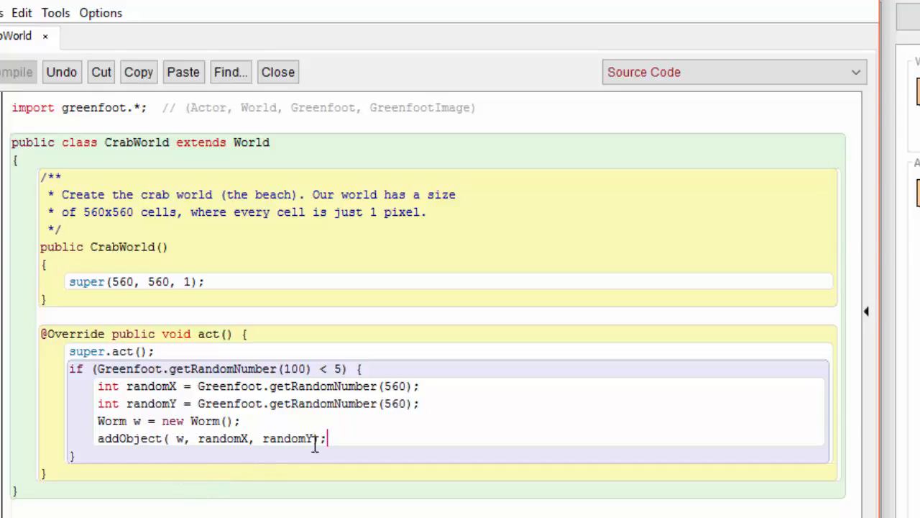
mouse_move(434, 334)
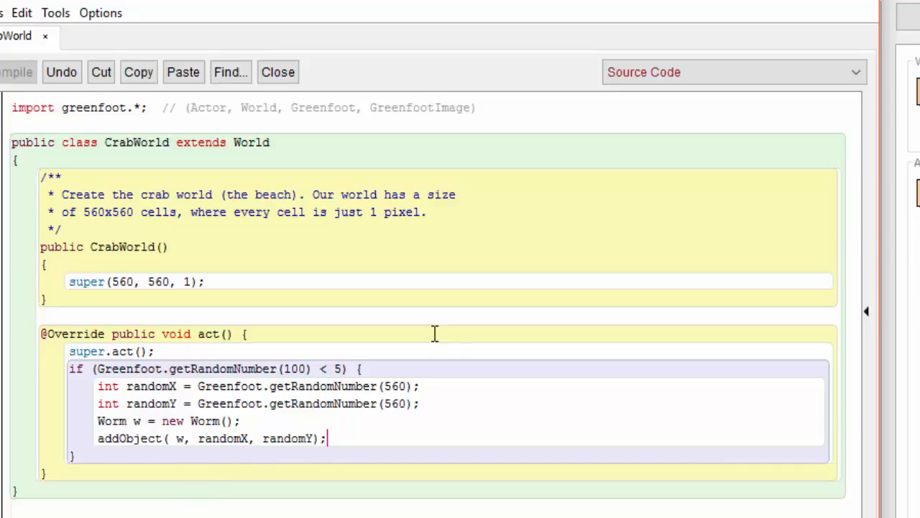
mouse_move(127, 295)
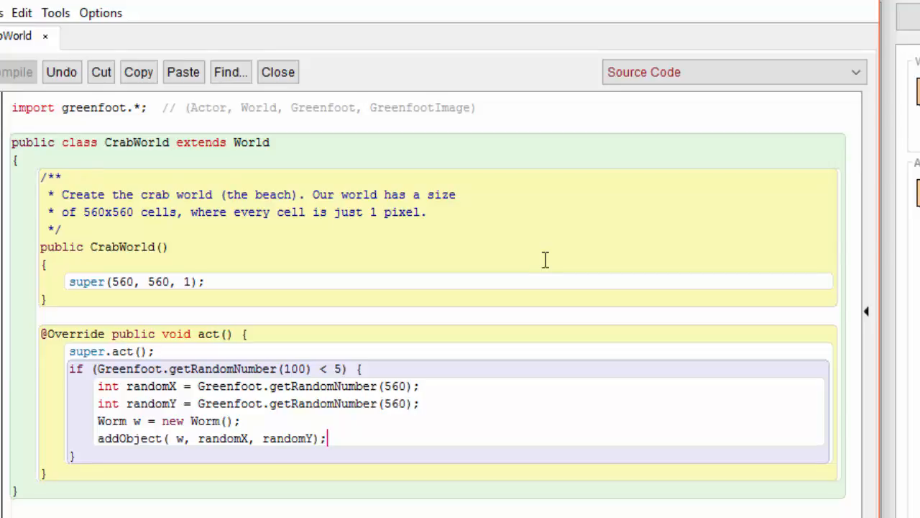
mouse_move(541, 414)
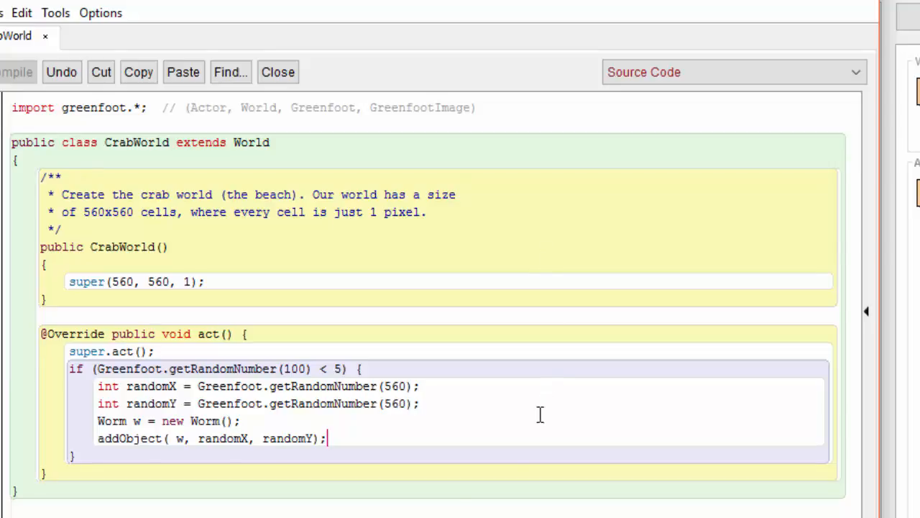
mouse_move(374, 477)
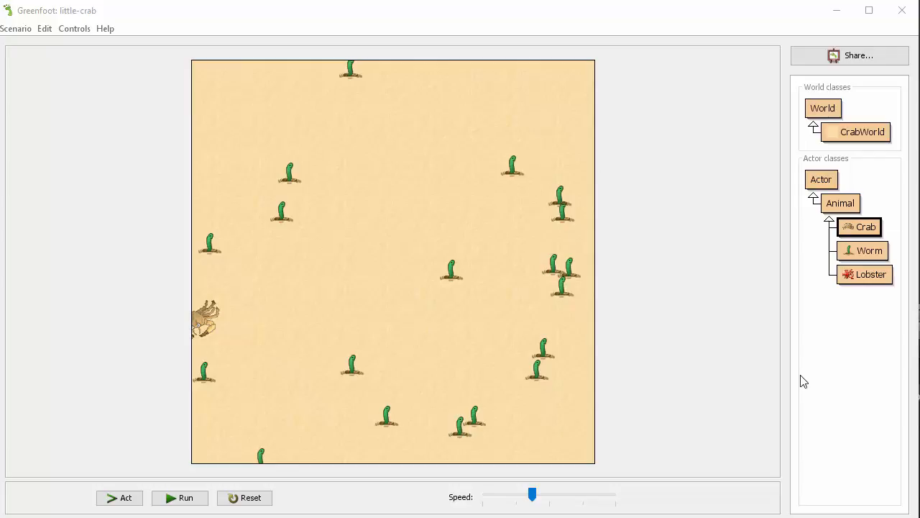
- Choose Set image... on the Crab class to list crab.png and crab2.png scenario images
right_click(866, 227)
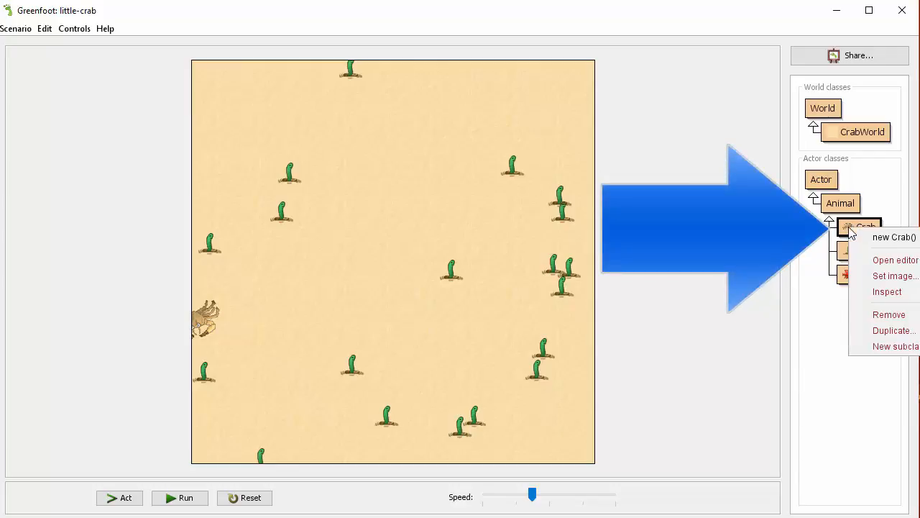
mouse_move(886, 281)
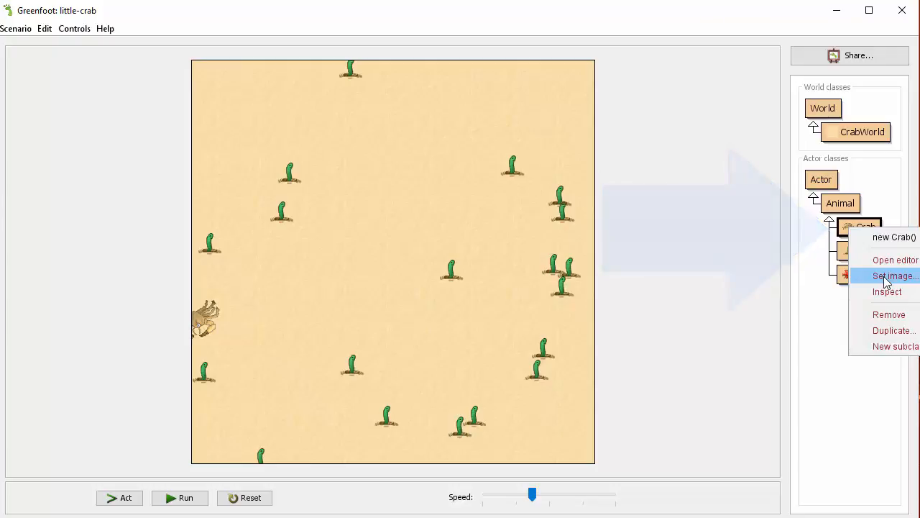
click(896, 276)
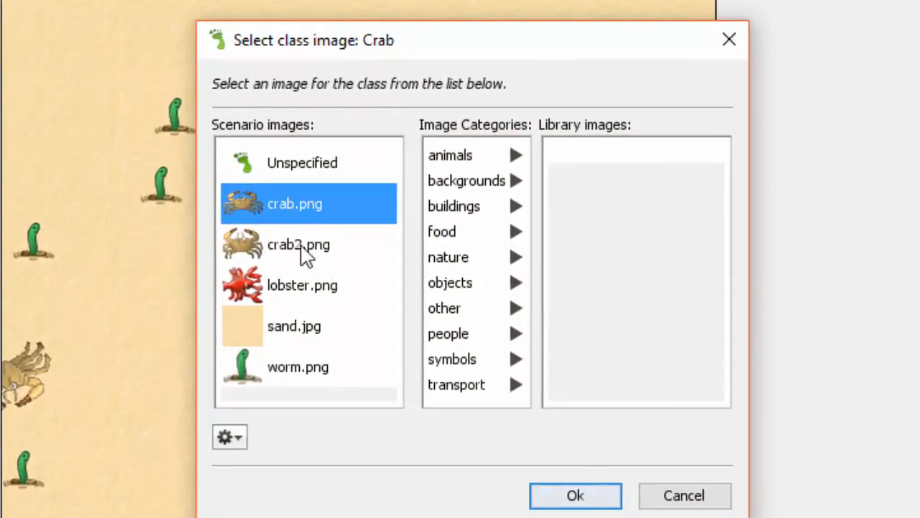
mouse_move(331, 227)
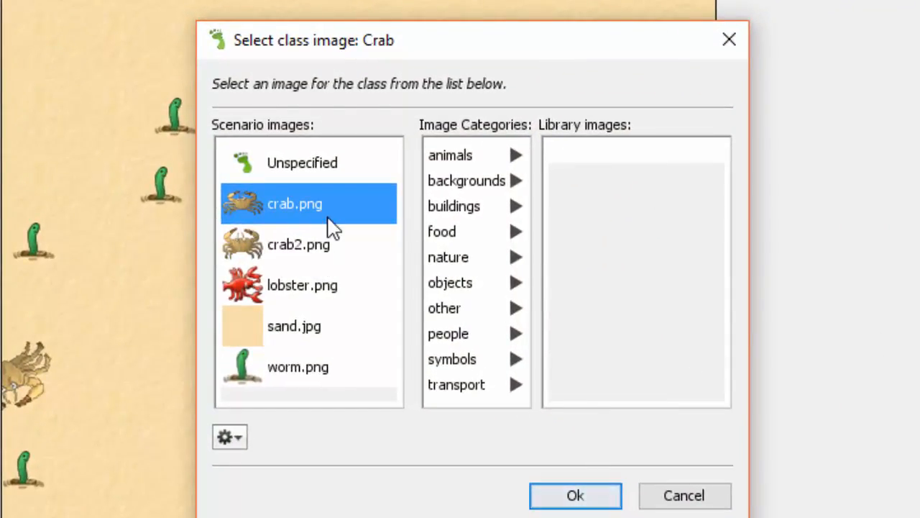
mouse_move(342, 273)
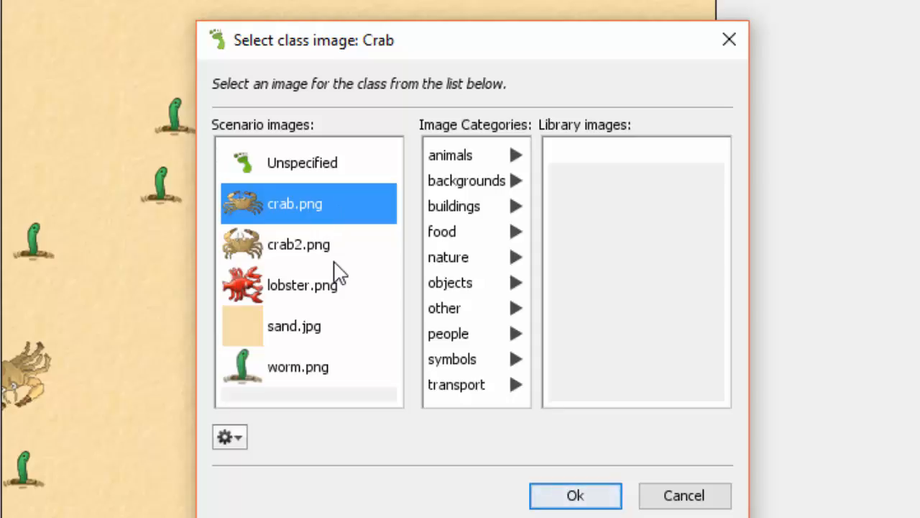
mouse_move(348, 230)
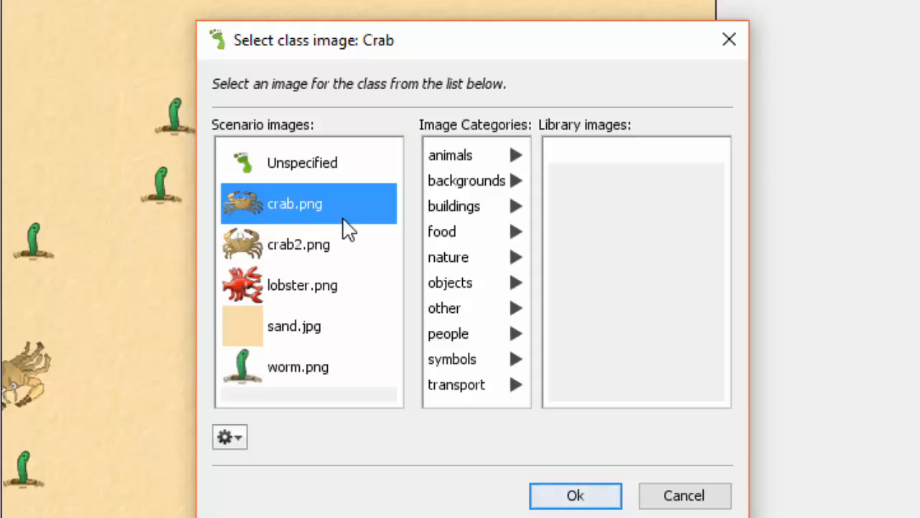
mouse_move(338, 265)
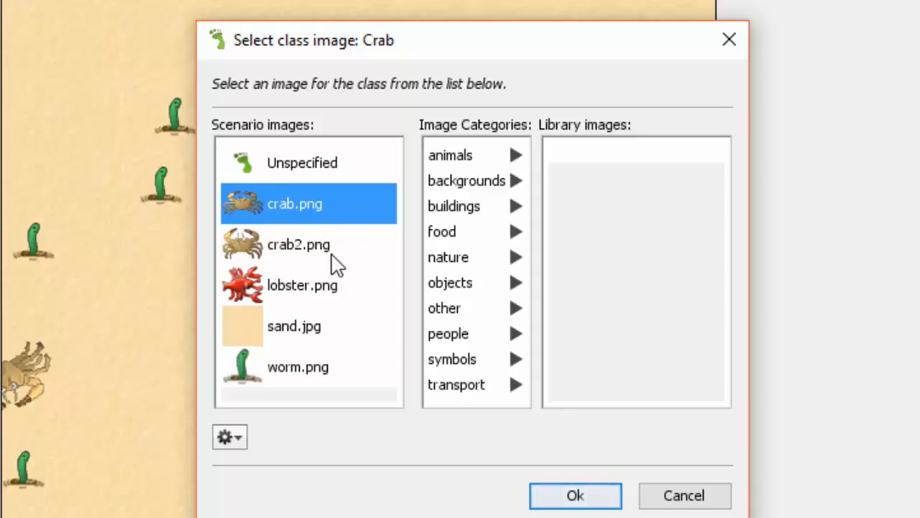
mouse_move(280, 227)
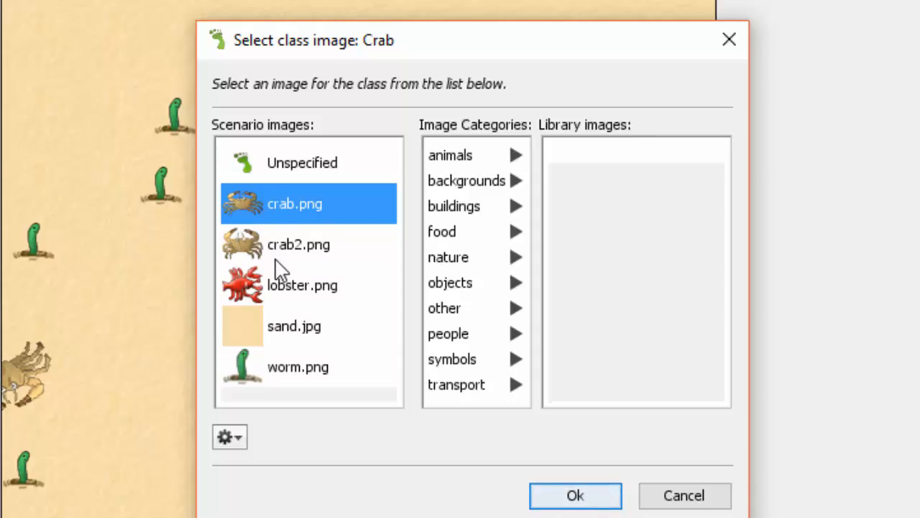
mouse_move(290, 251)
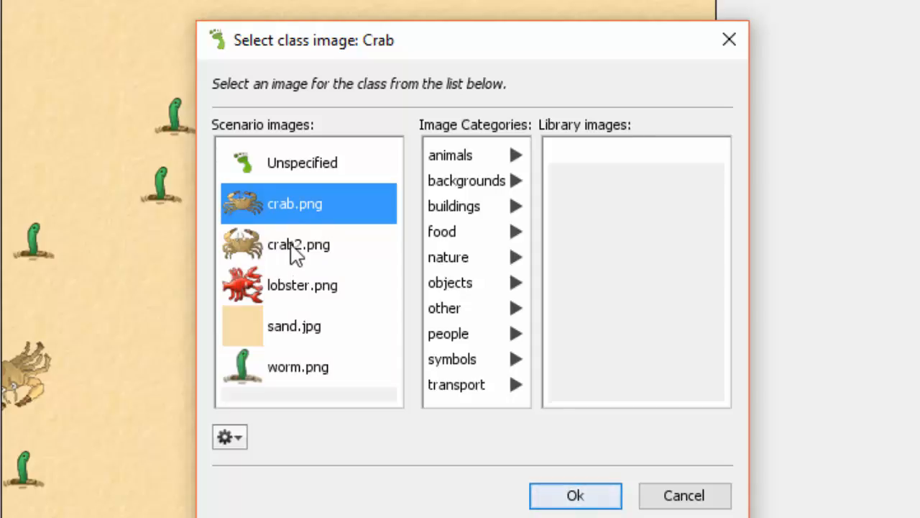
mouse_move(299, 247)
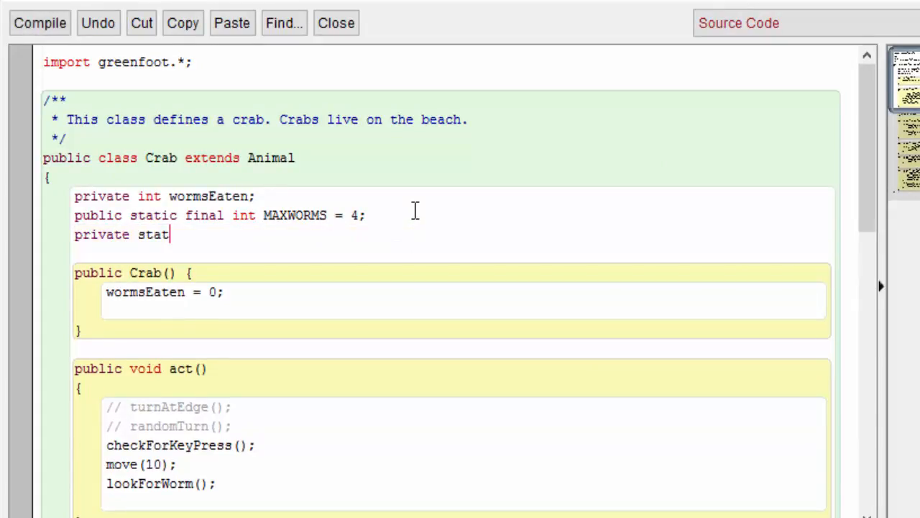
- Declare GreenfootImage constants IMAGE1 and IMAGE2 for crab.png and crab2.png, and call switchImage() in act
text(ic final GreenfootImage)
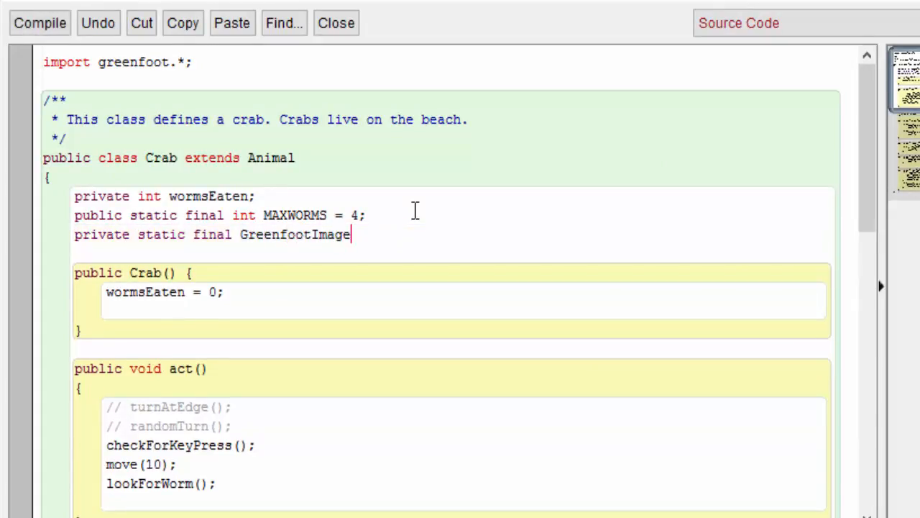
text(IMAGE1 = new)
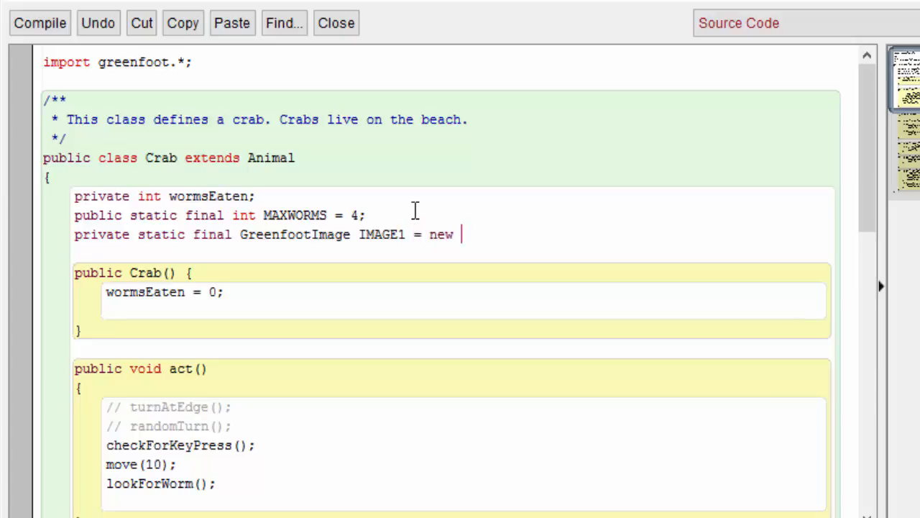
text(GreenfootImage("cra)
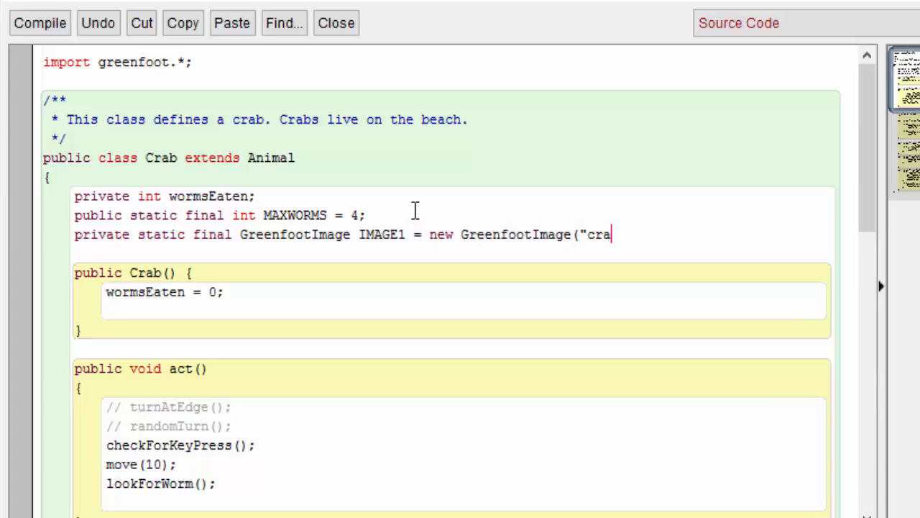
text(b.png");)
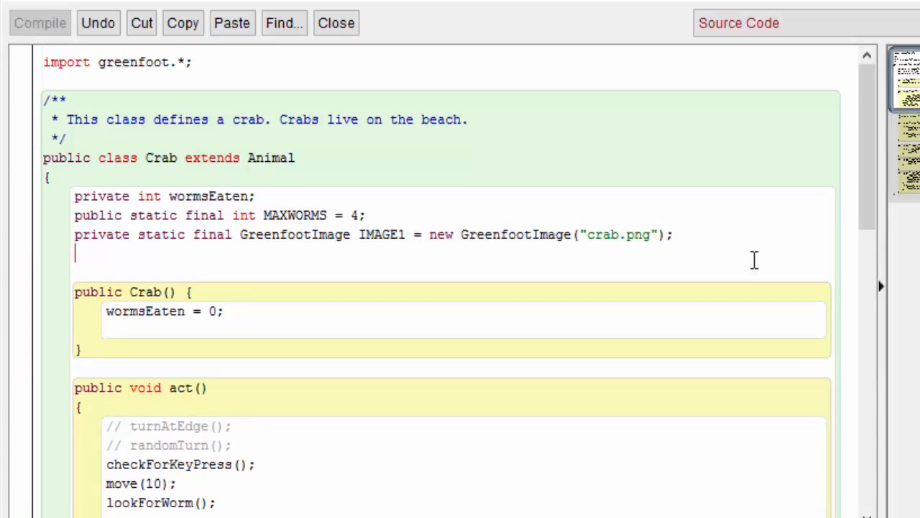
text(private static final GreenfootImage IMAGE1 = new GreenfootImage("crab.png");)
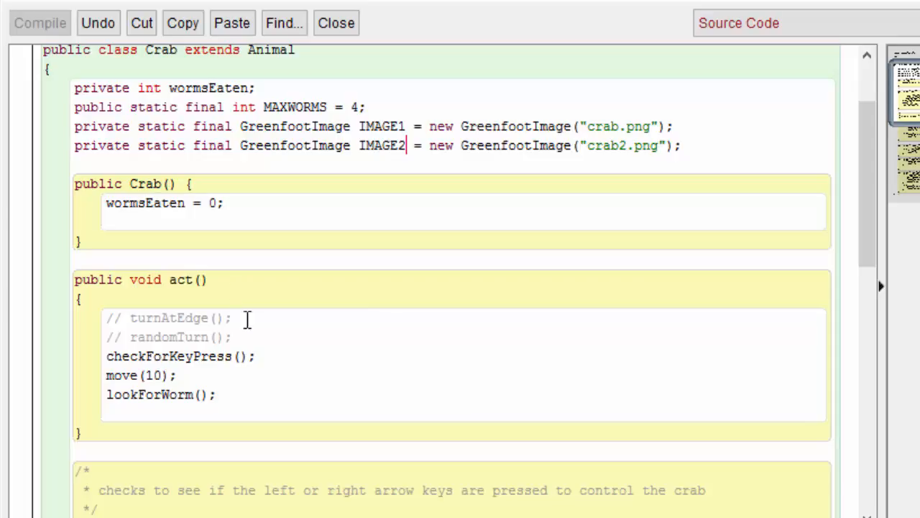
text(switchImage();)
text(public void switchImage() {)
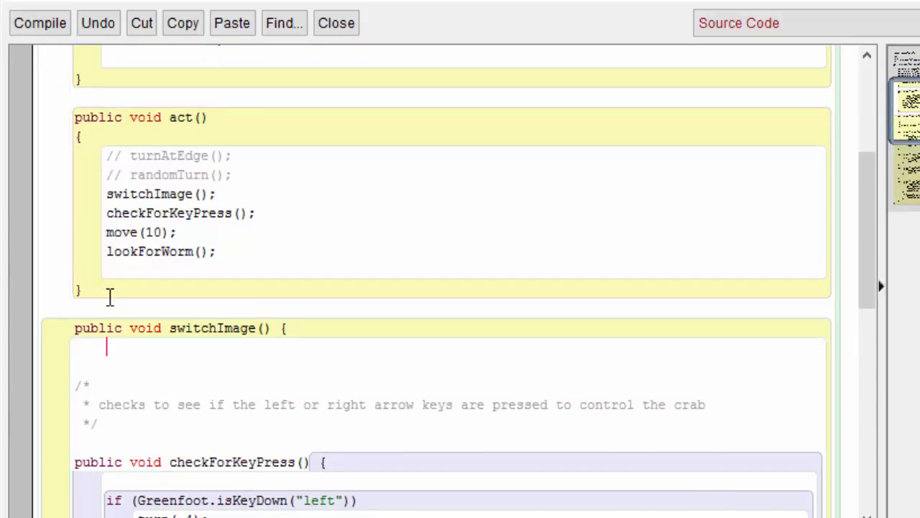
- Write switchImage's if/else swapping IMAGE1 and IMAGE2 via getImage/setImage, compile, and return to the world
text(if)
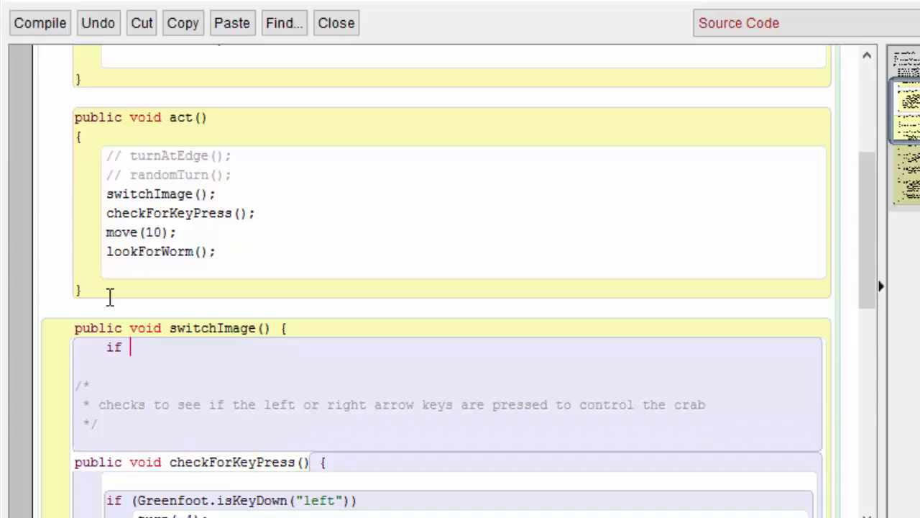
text((getImage() ==)
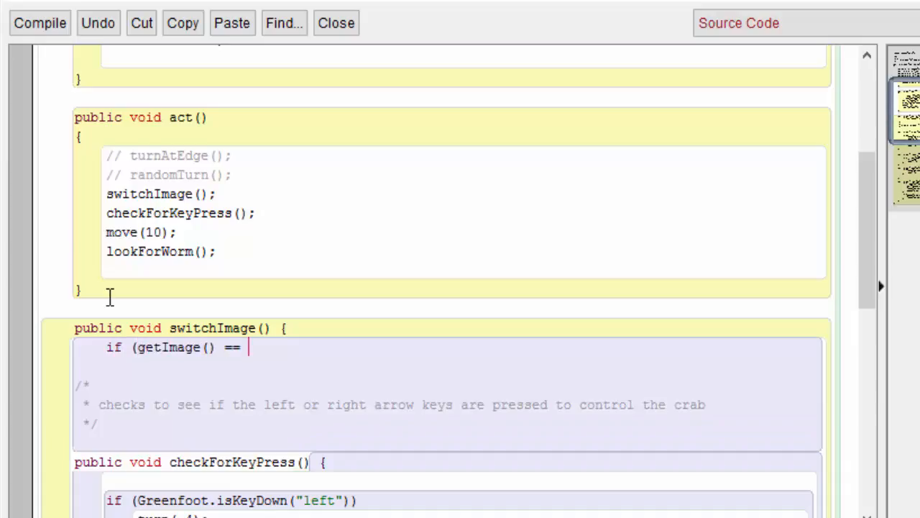
text(IMAGE1))
text(se)
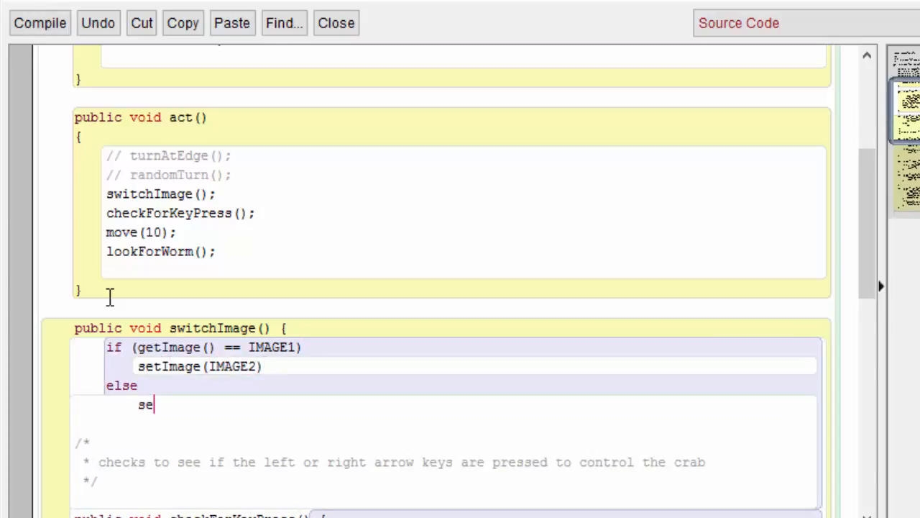
text(tImage(IMAGE1);)
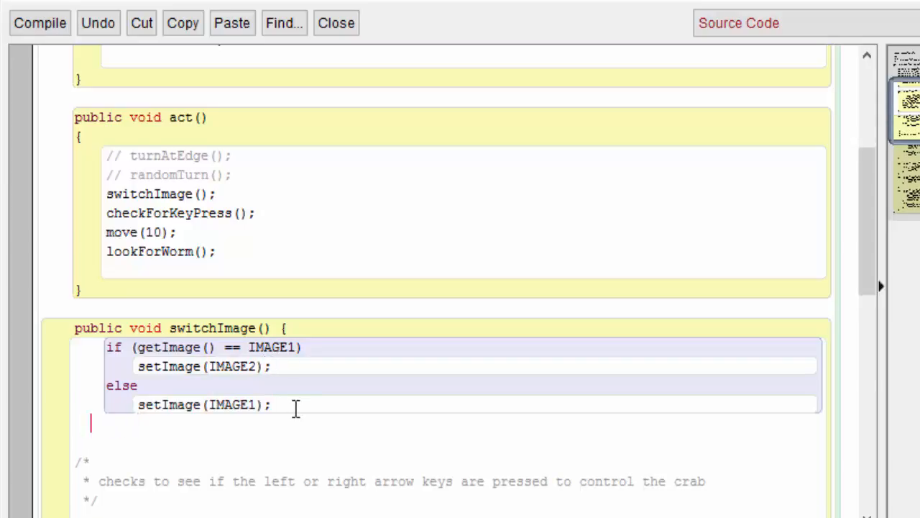
text(})
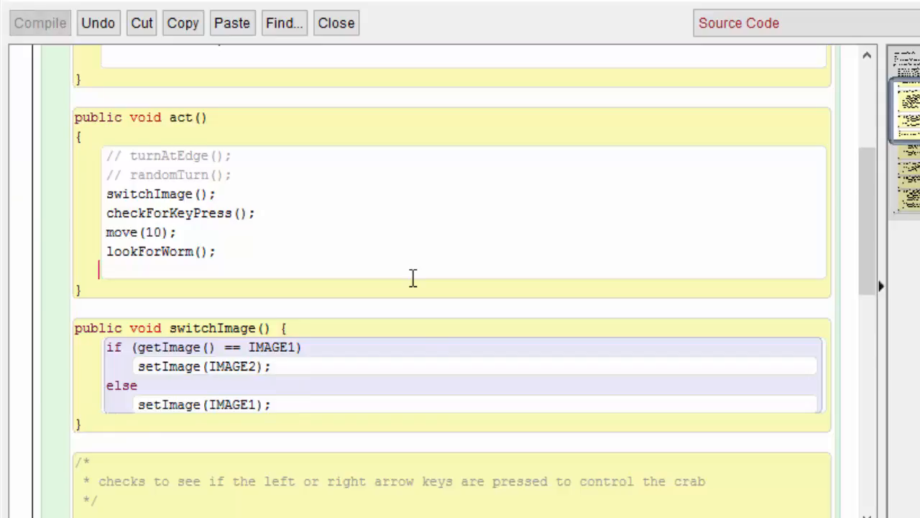
mouse_move(281, 325)
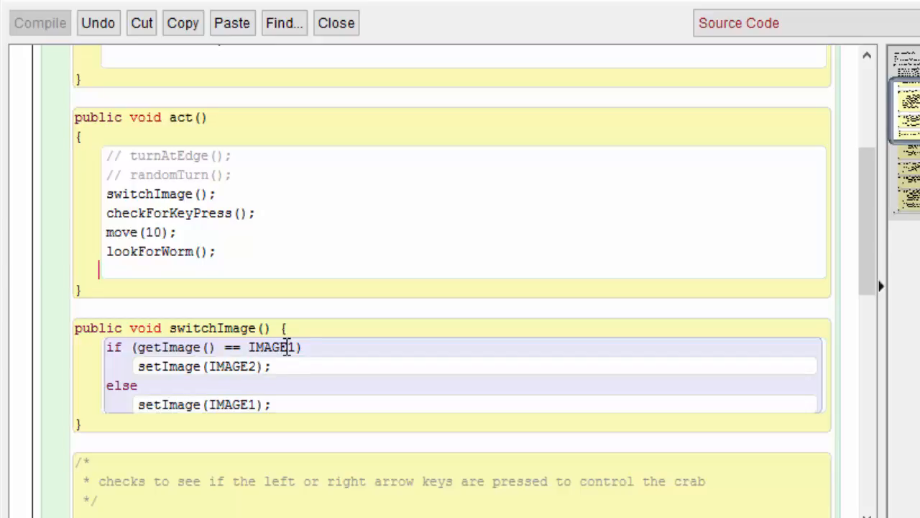
click(268, 366)
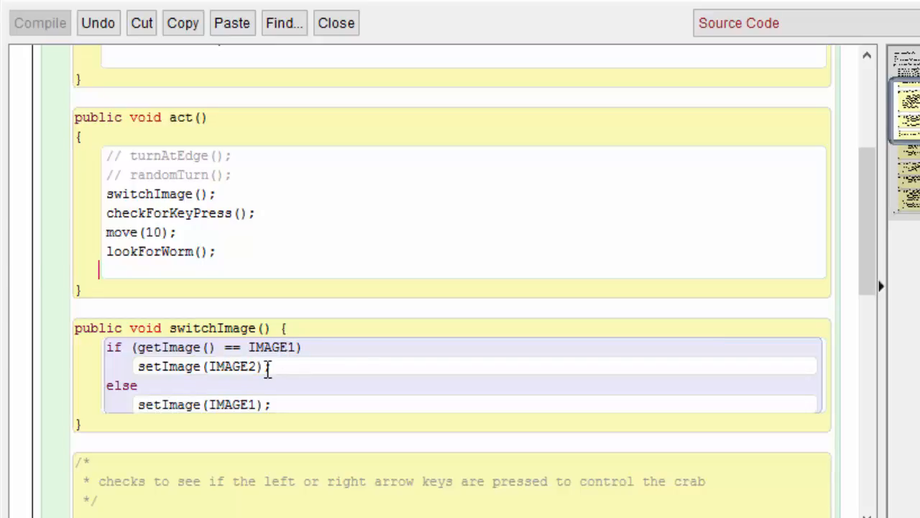
mouse_move(260, 423)
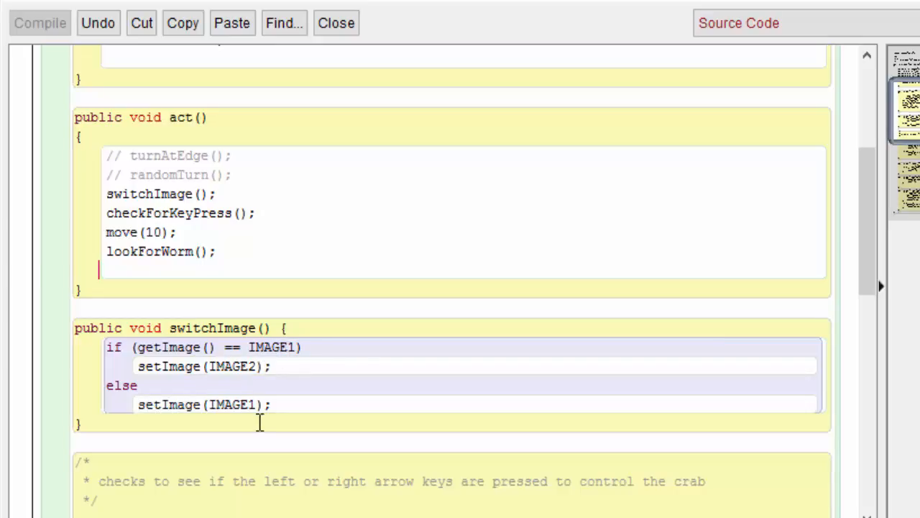
mouse_move(270, 397)
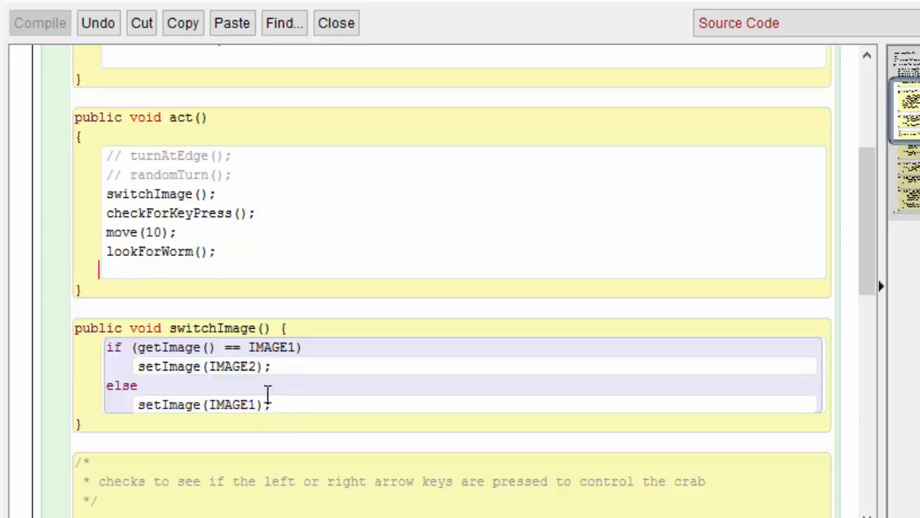
mouse_move(728, 316)
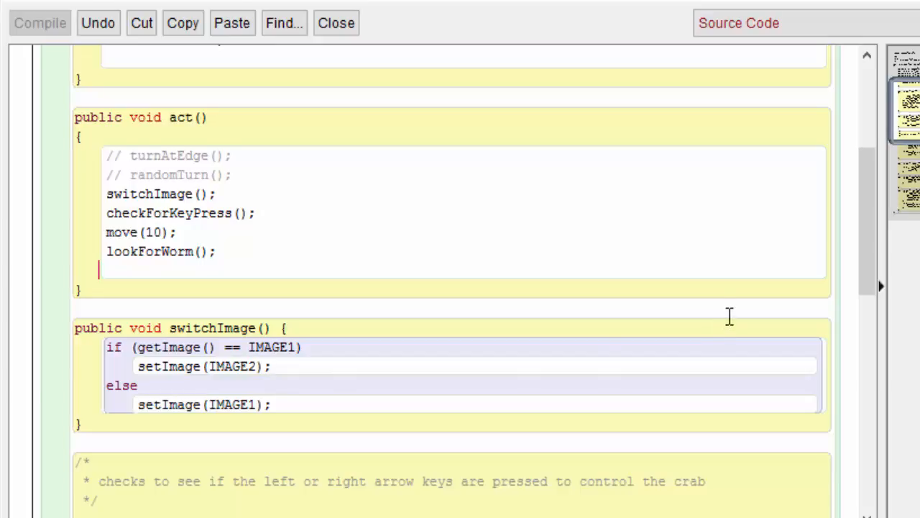
click(337, 23)
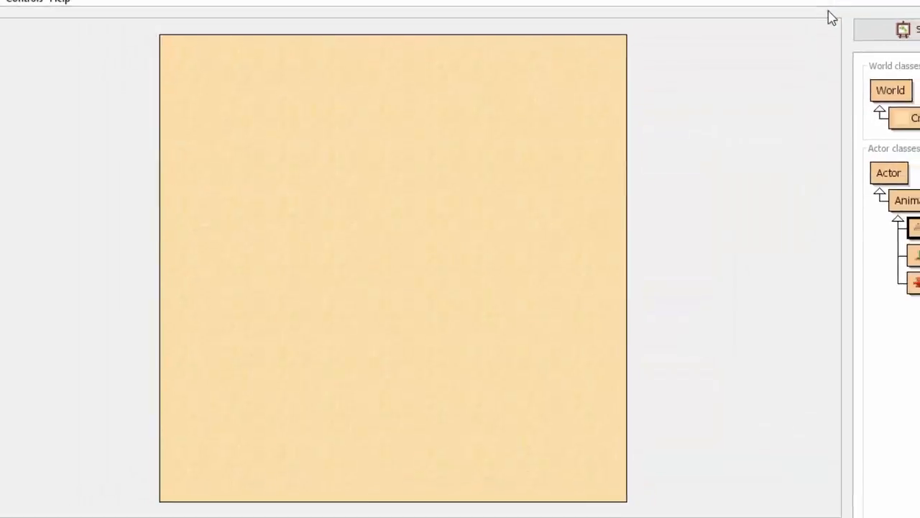